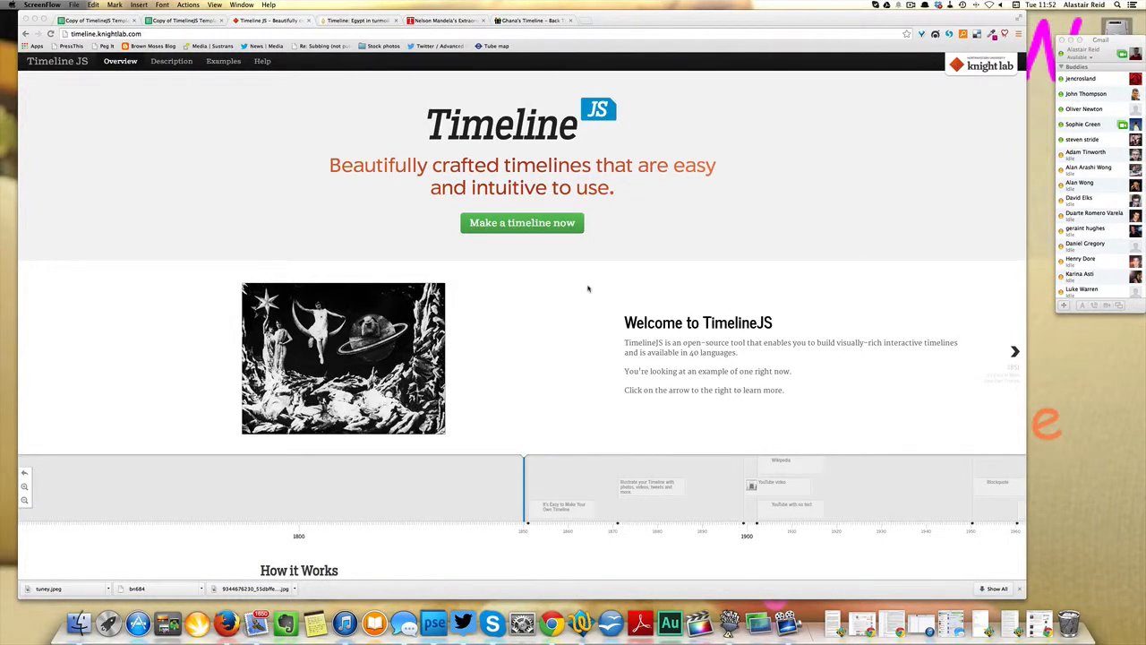
pyautogui.moveTo(528, 265)
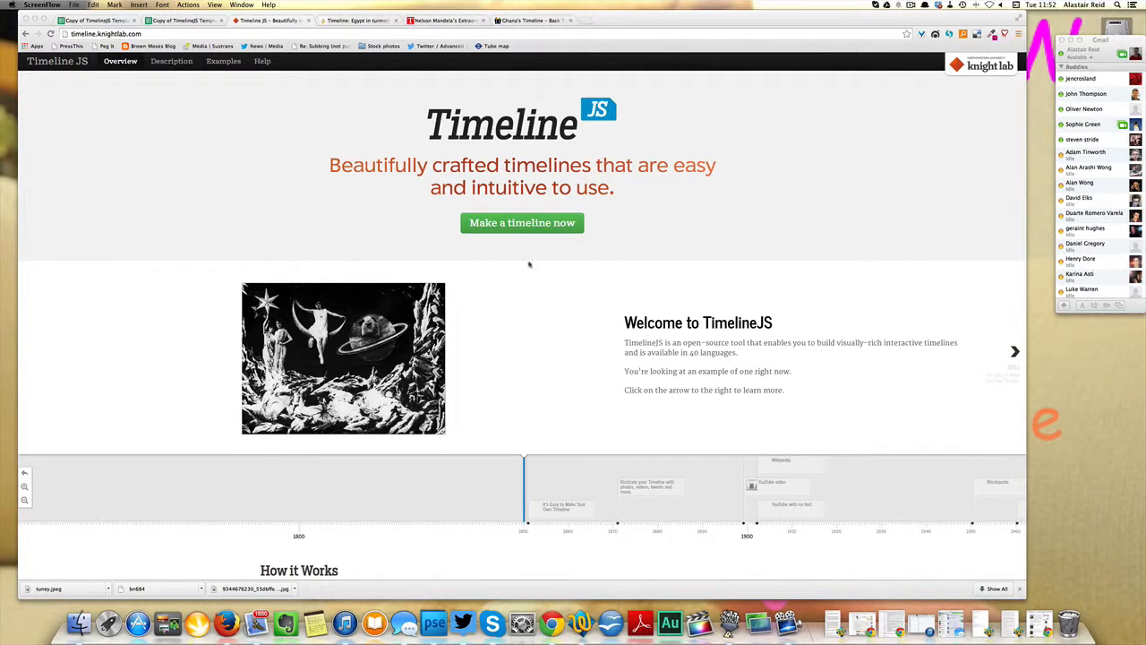
pyautogui.moveTo(133, 261)
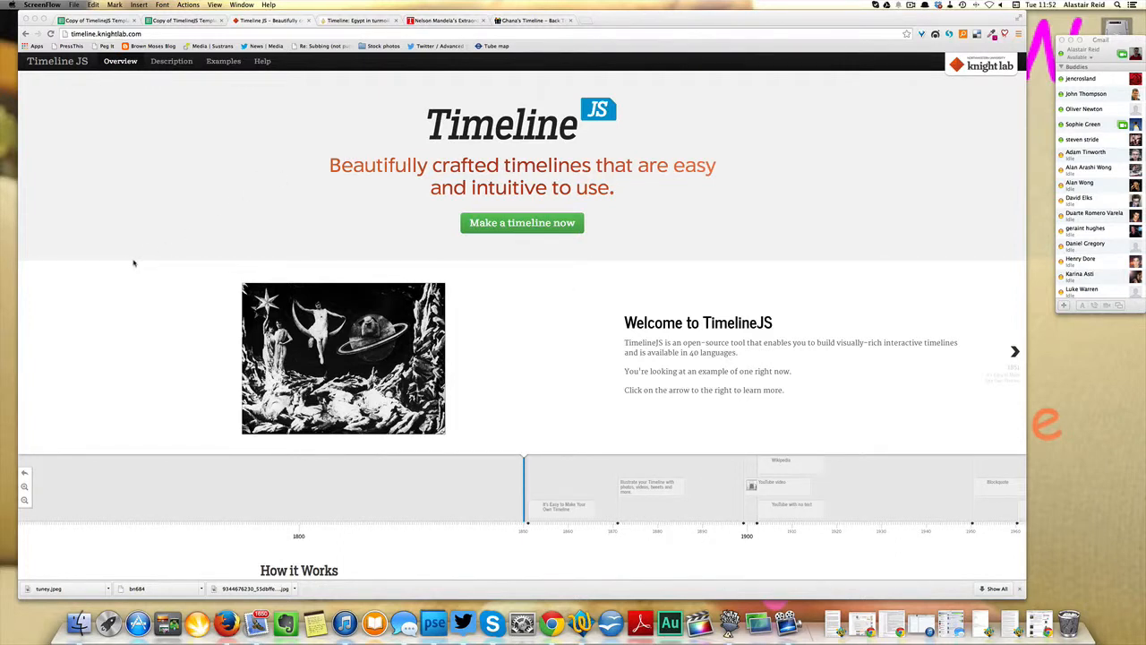
pyautogui.moveTo(896, 351)
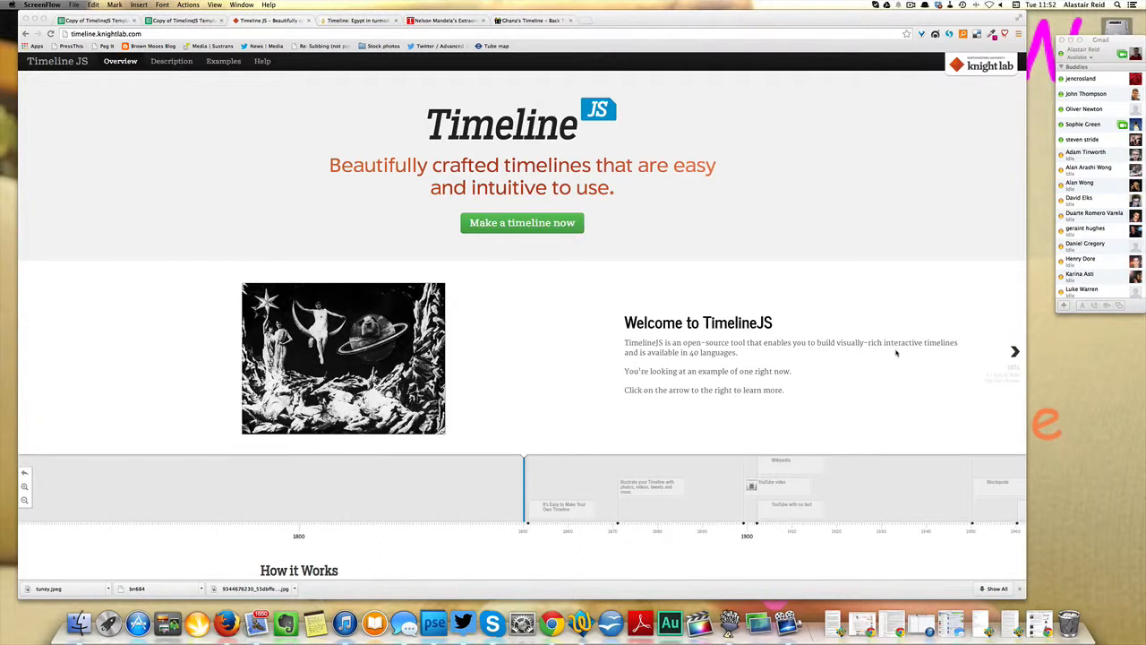
pyautogui.moveTo(967, 349)
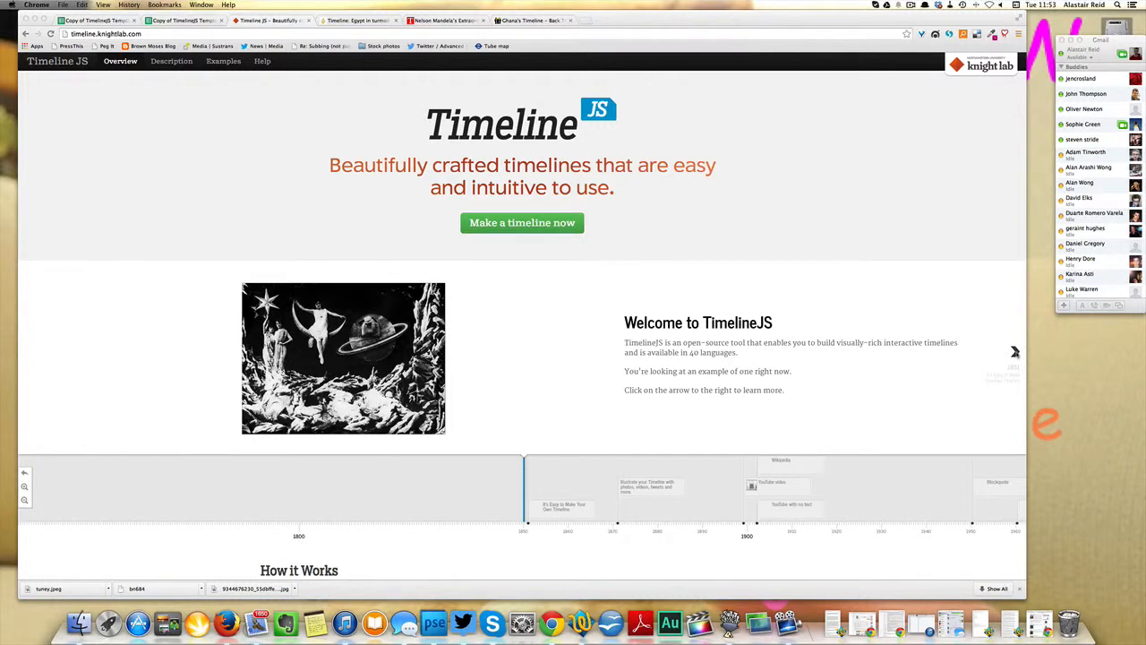
pyautogui.moveTo(305, 70)
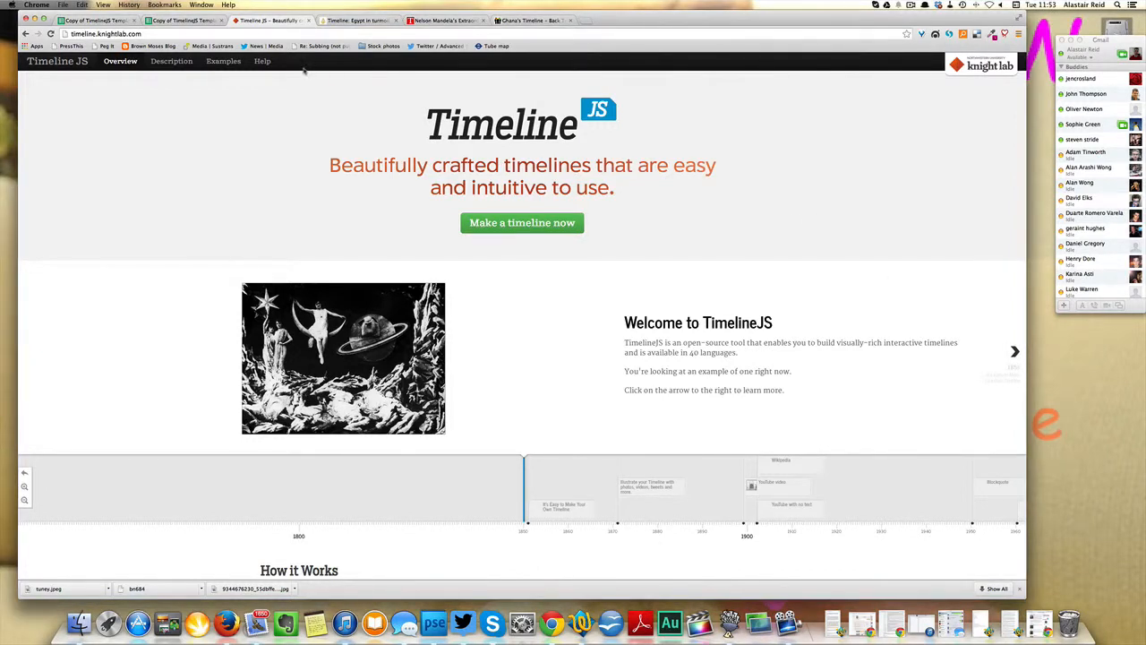
pyautogui.moveTo(358, 114)
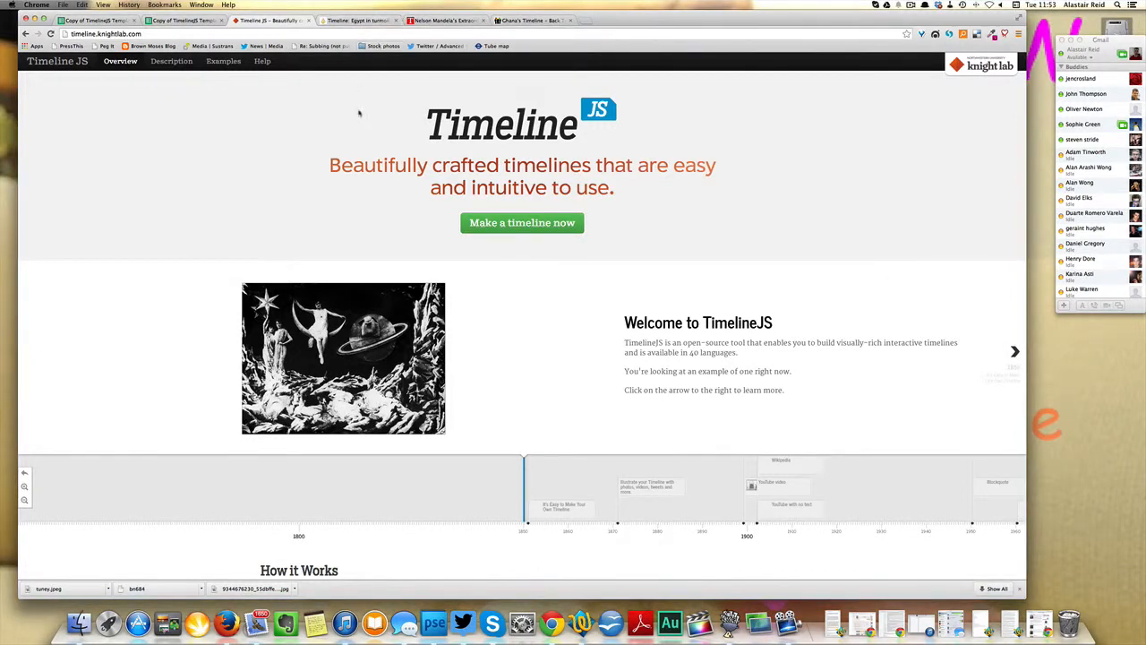
# - Switch to the Al Jazeera 'Egypt in Turmoil' example timeline
pyautogui.click(354, 19)
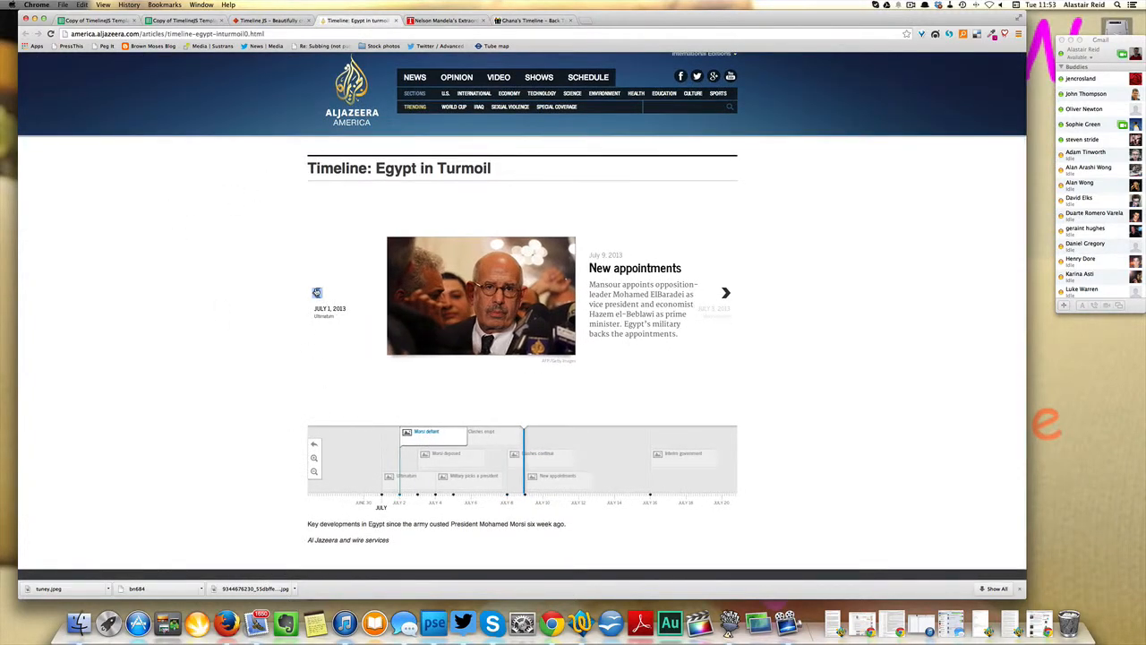
# - Step through the Ultimatum and First anniversary events until 'Morsi deposed' shows
pyautogui.click(315, 294)
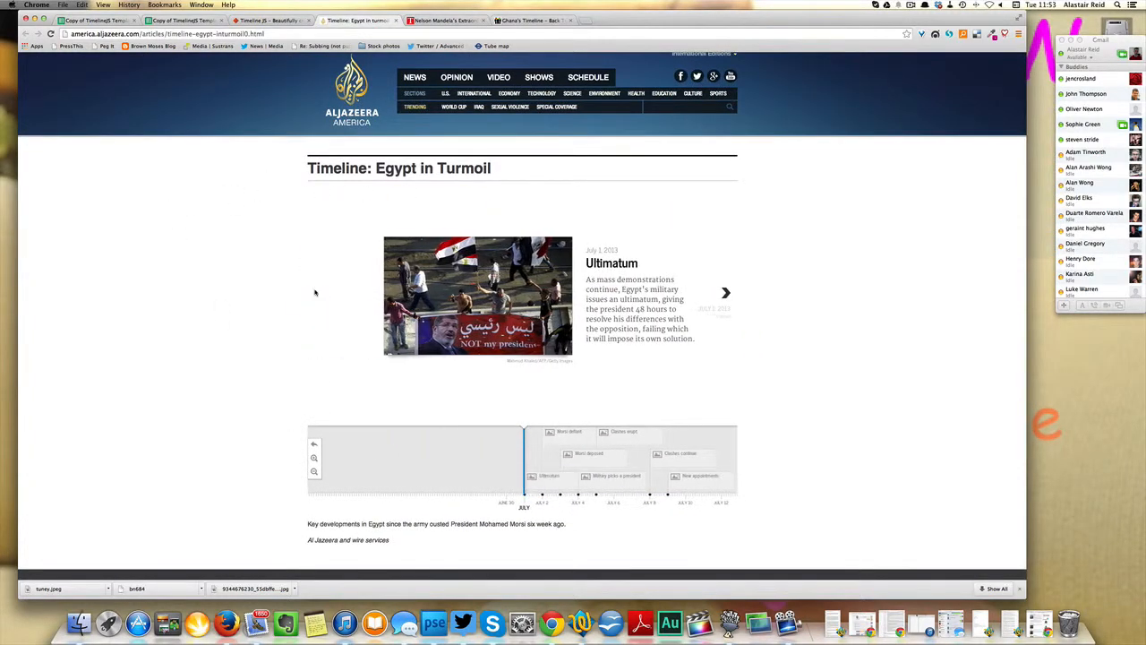
pyautogui.click(727, 292)
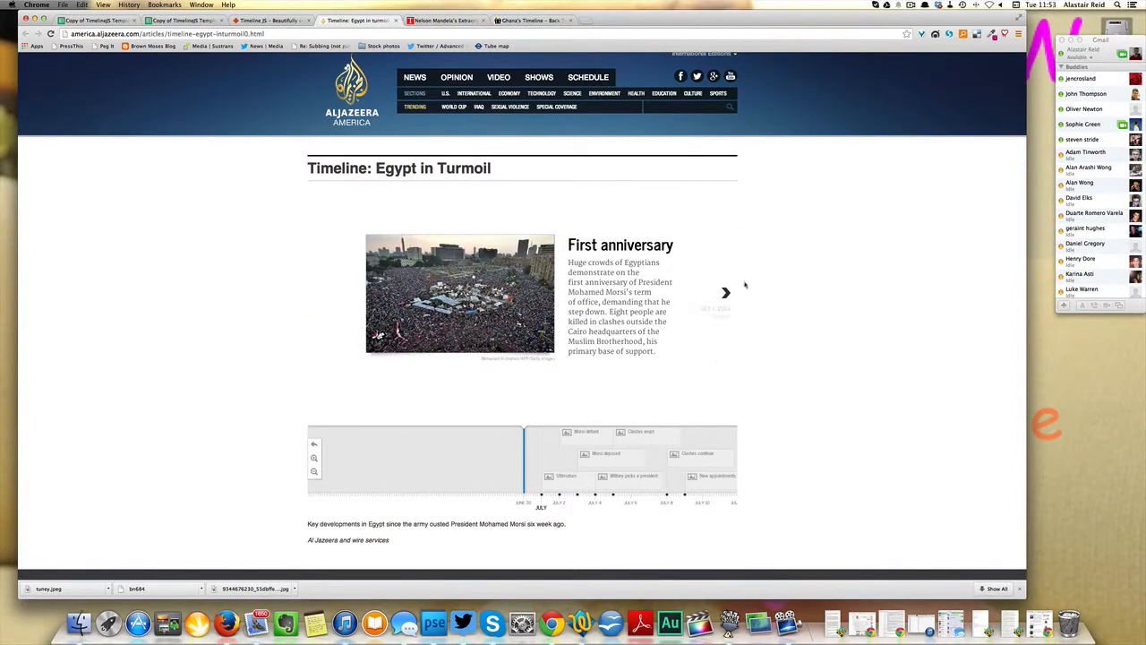
pyautogui.click(727, 292)
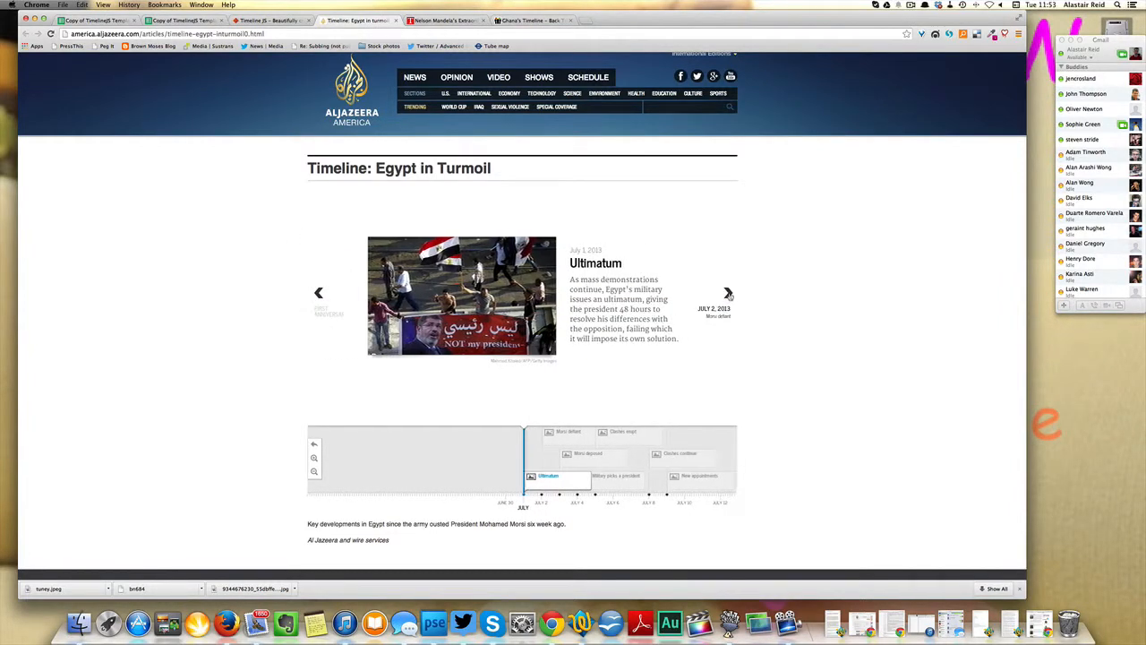
pyautogui.click(728, 294)
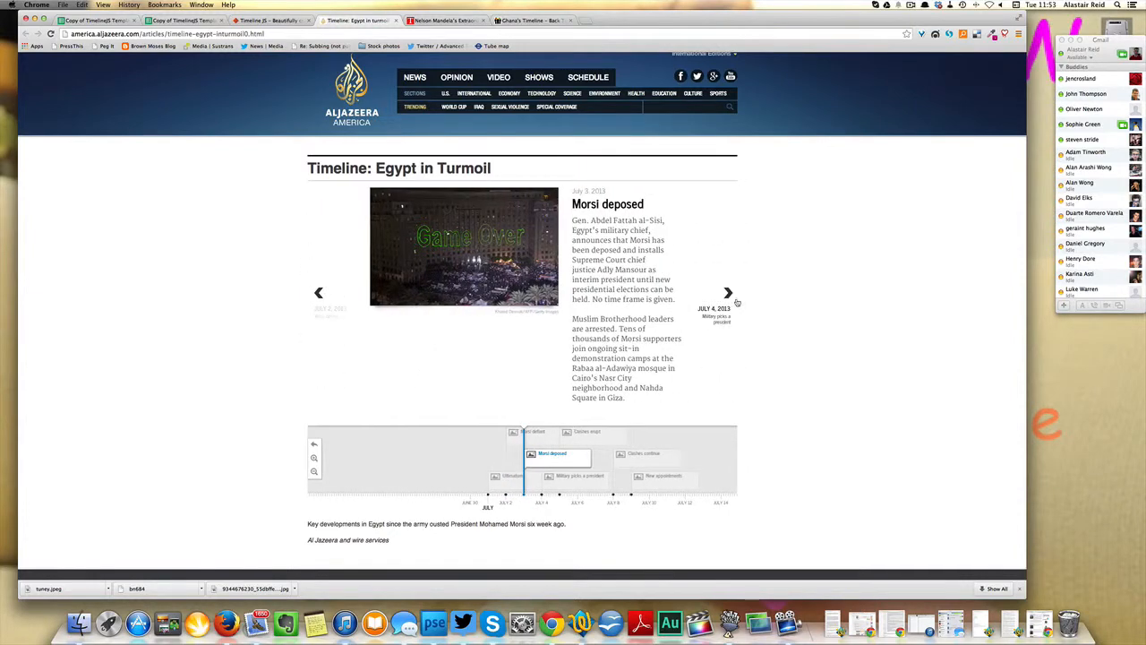
pyautogui.click(445, 20)
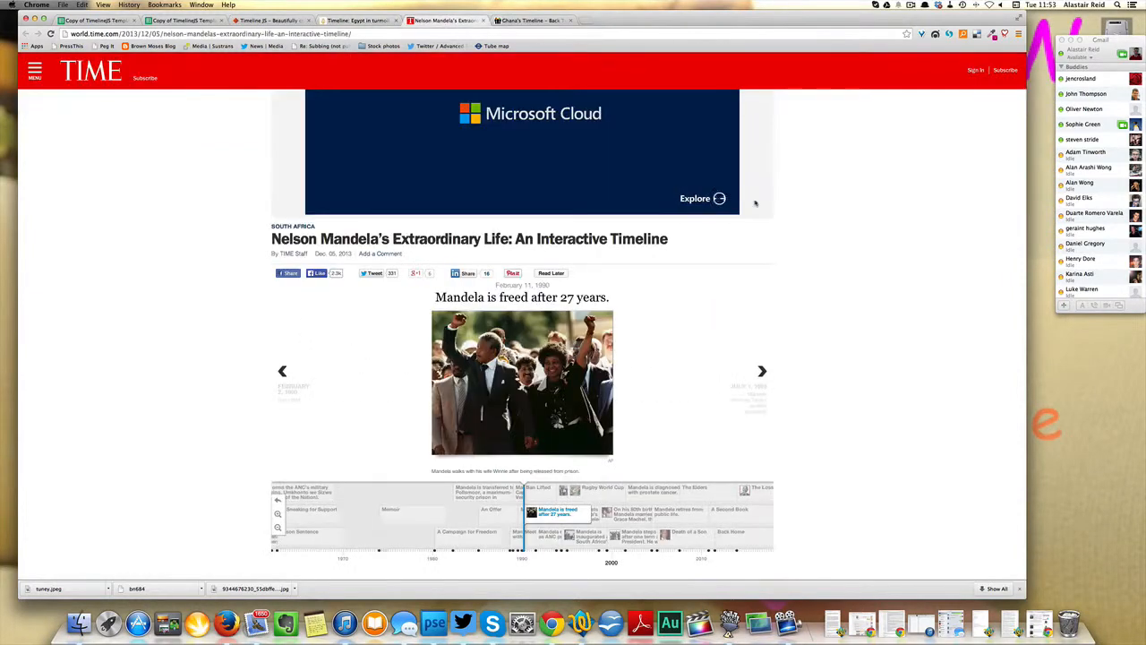
pyautogui.scroll(-3)
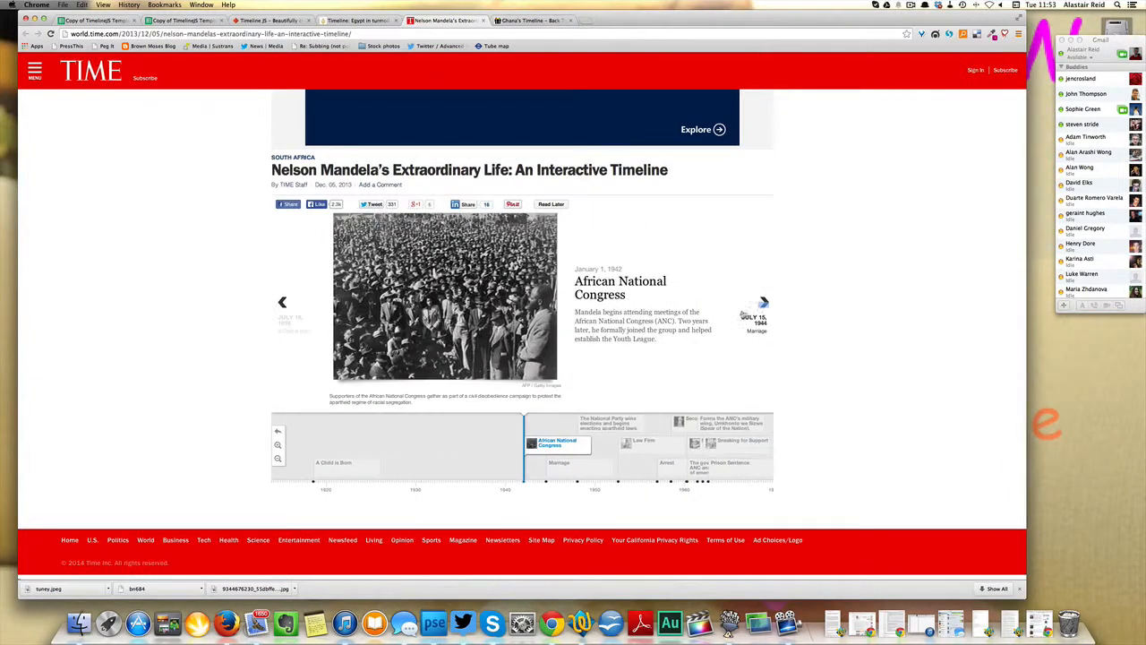
pyautogui.click(763, 301)
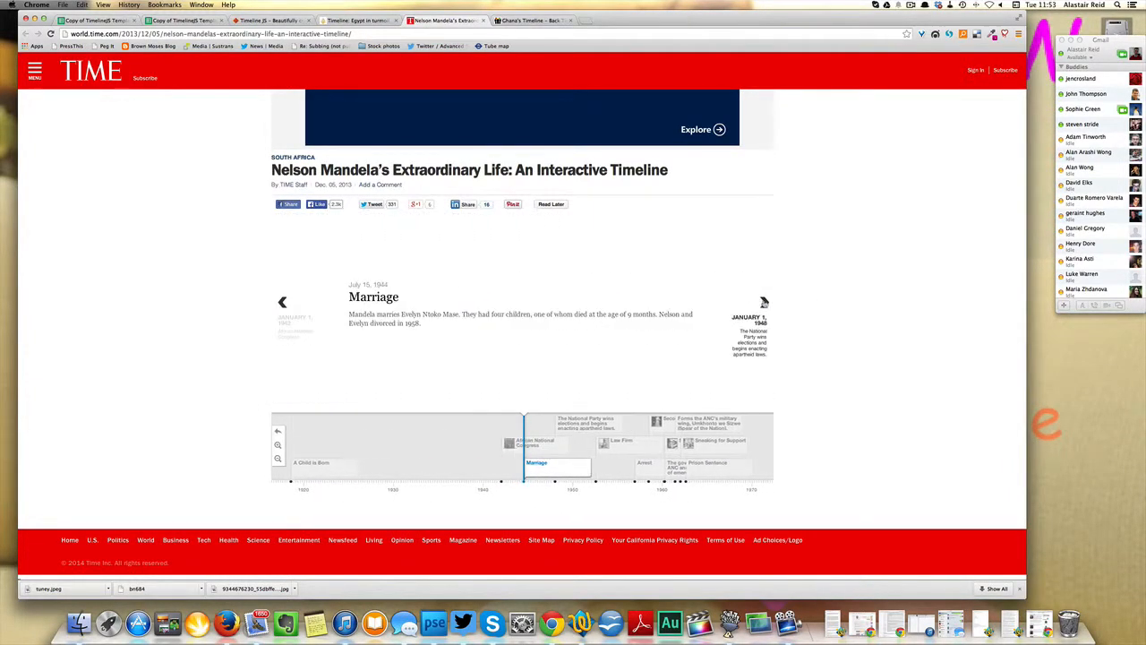
pyautogui.click(764, 301)
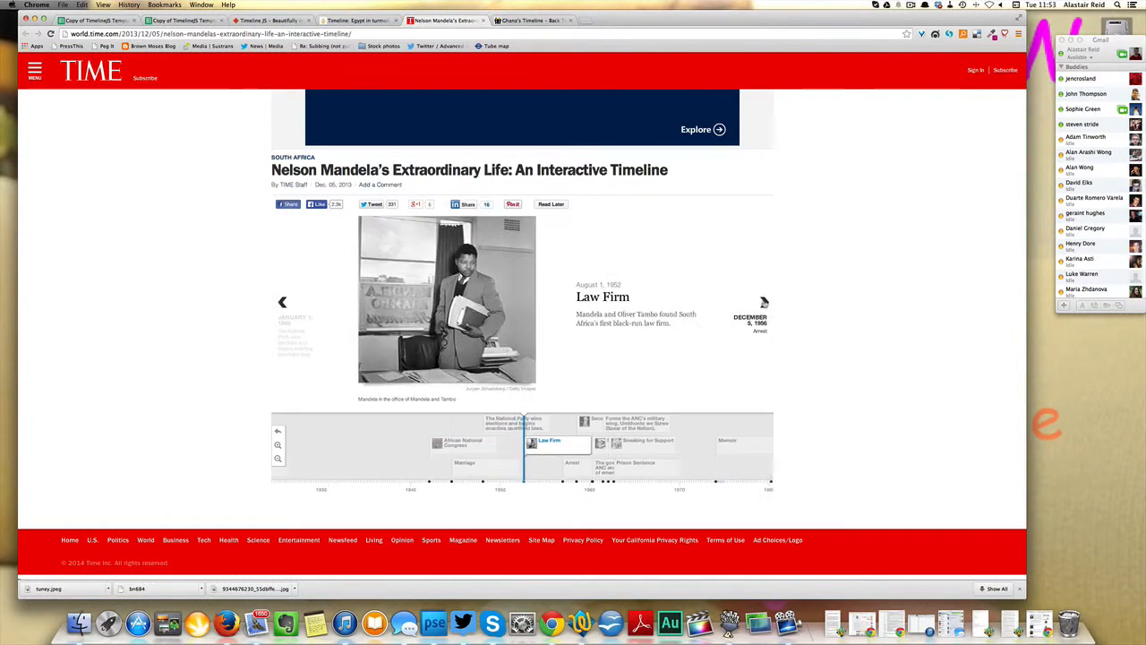
pyautogui.click(763, 301)
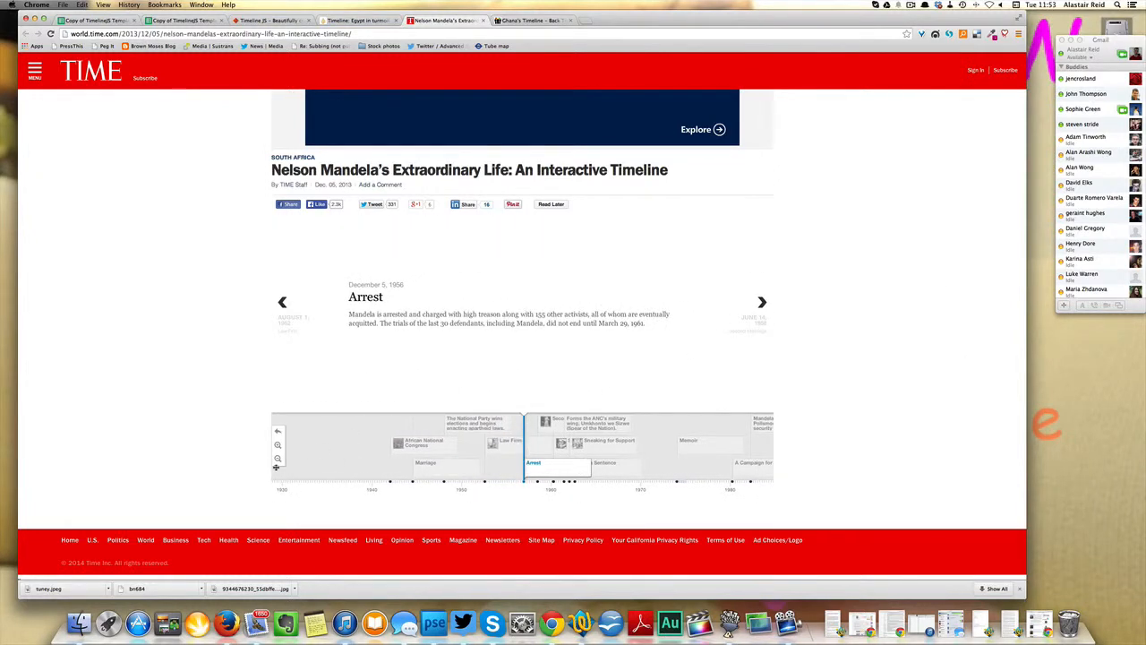
pyautogui.click(278, 459)
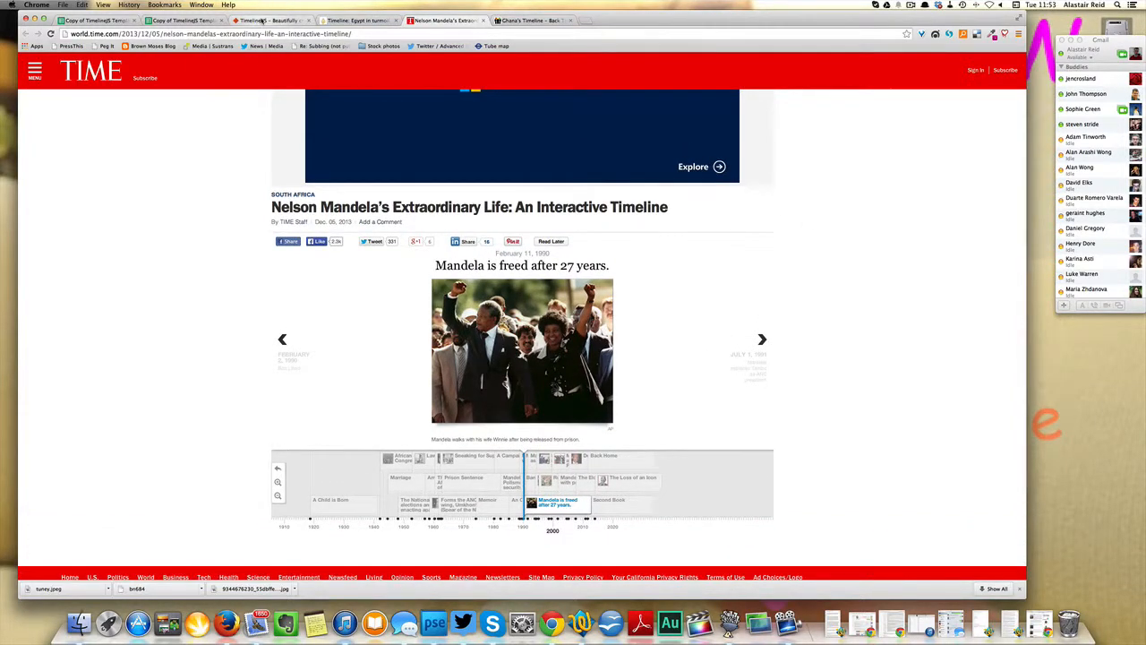
# - Return to TimelineJS and bring up the 'Make a Timeline' steps from step 1
pyautogui.click(268, 20)
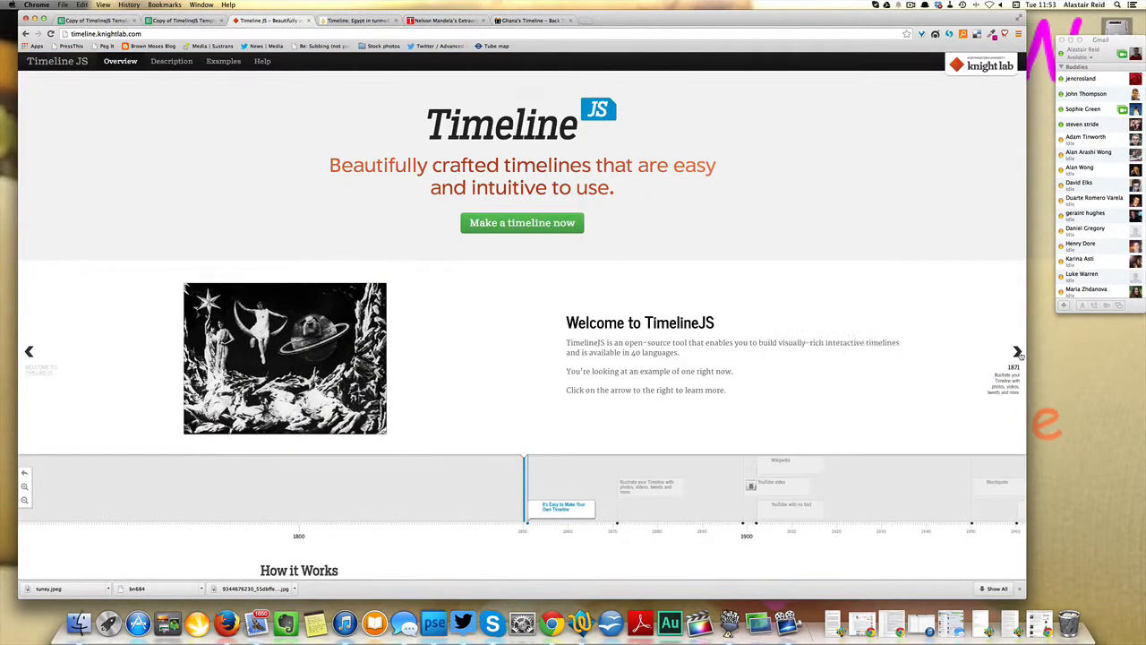
pyautogui.click(1017, 349)
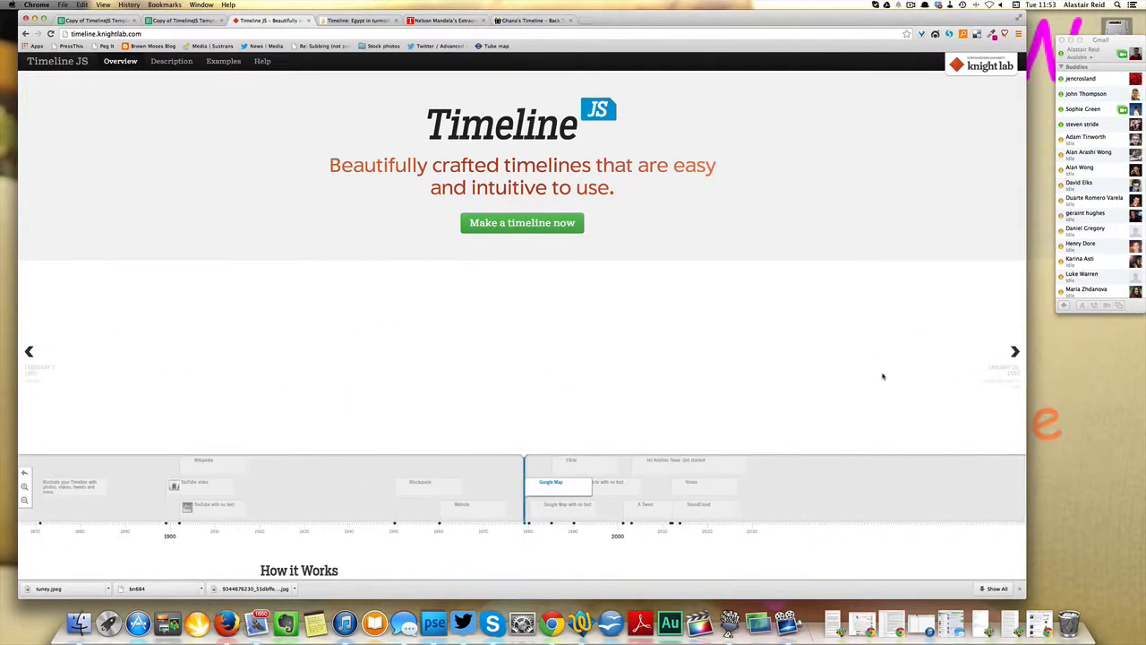
pyautogui.click(550, 484)
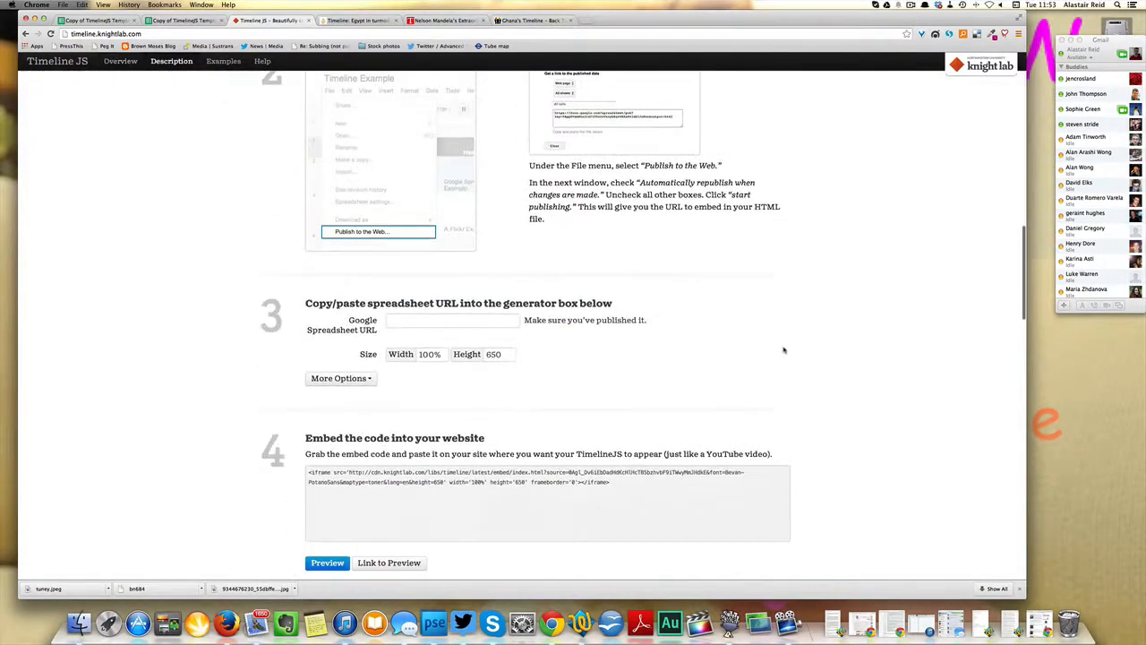
pyautogui.scroll(3)
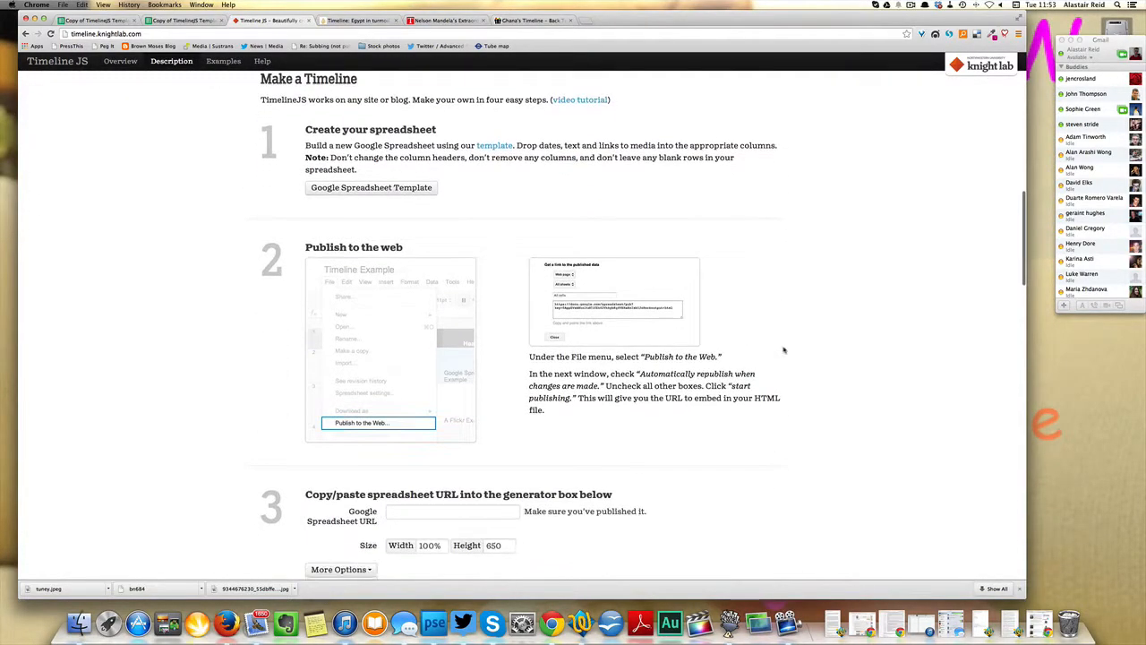
pyautogui.moveTo(119, 192)
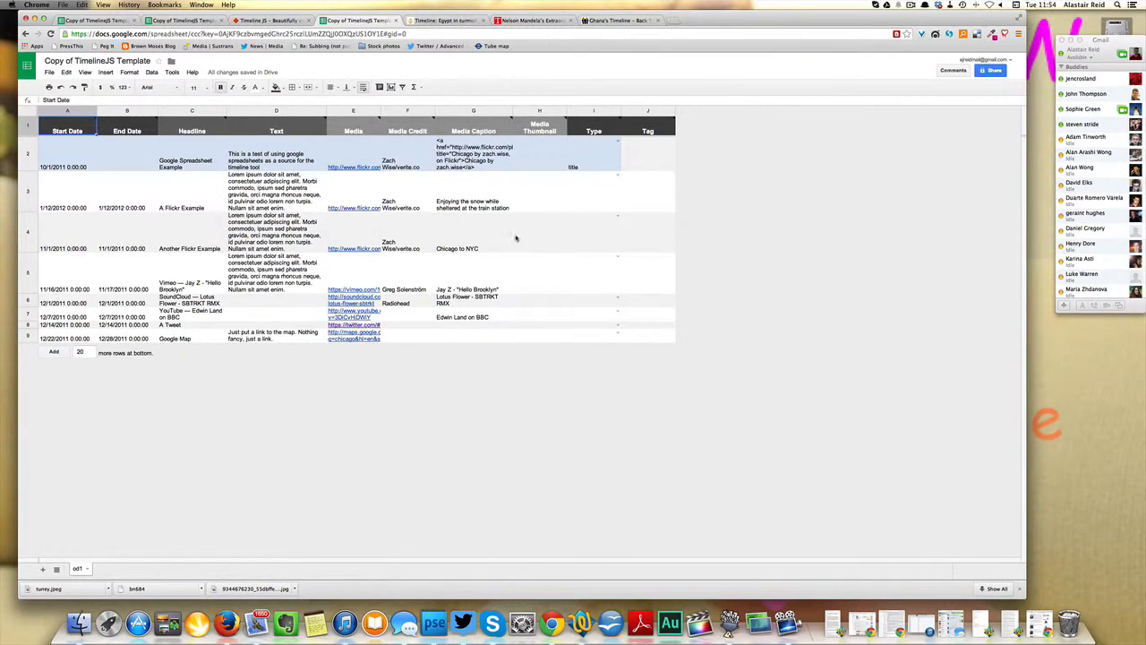
pyautogui.moveTo(520, 200)
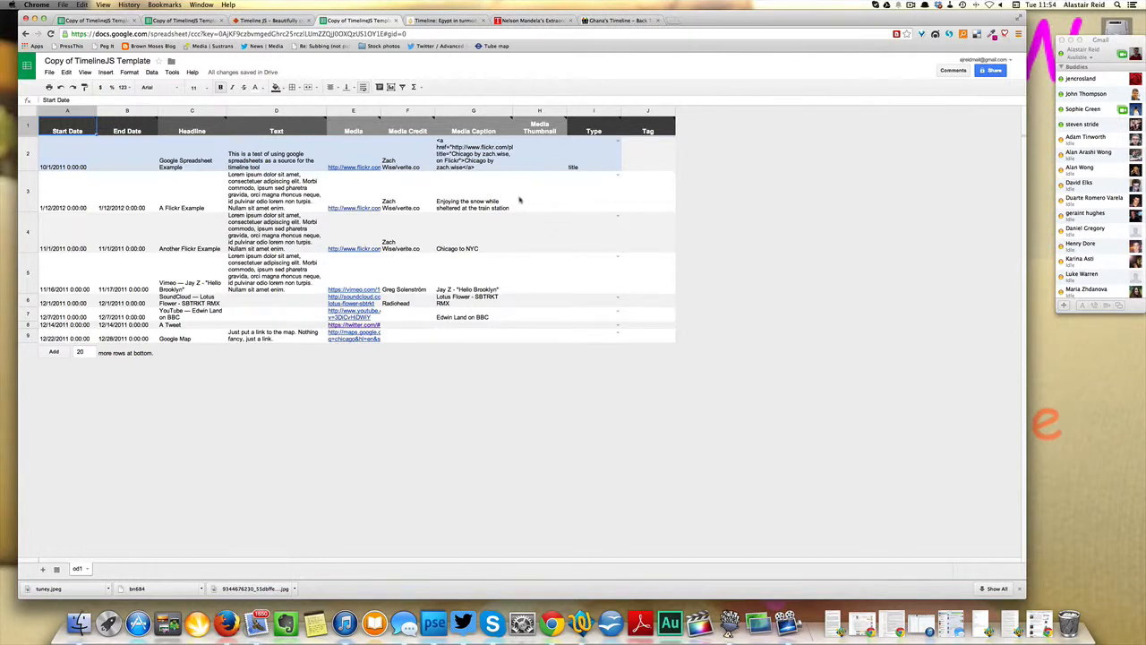
pyautogui.moveTo(512, 190)
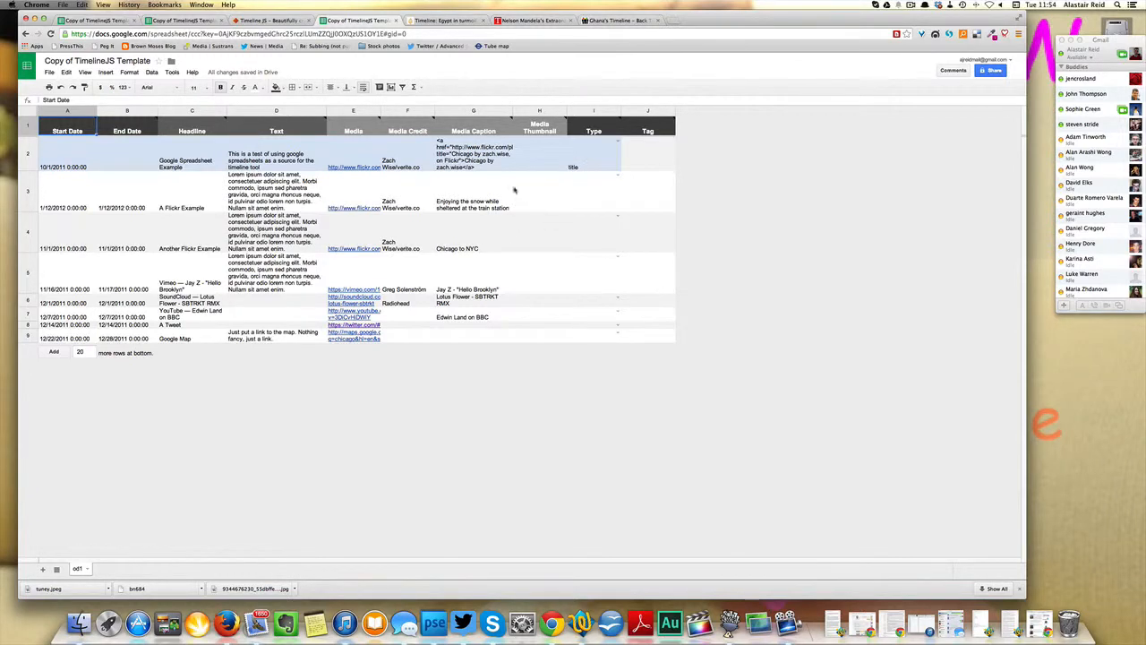
# - Inspect the example Start Date and Type cells, then move to the blank template copy
pyautogui.click(68, 166)
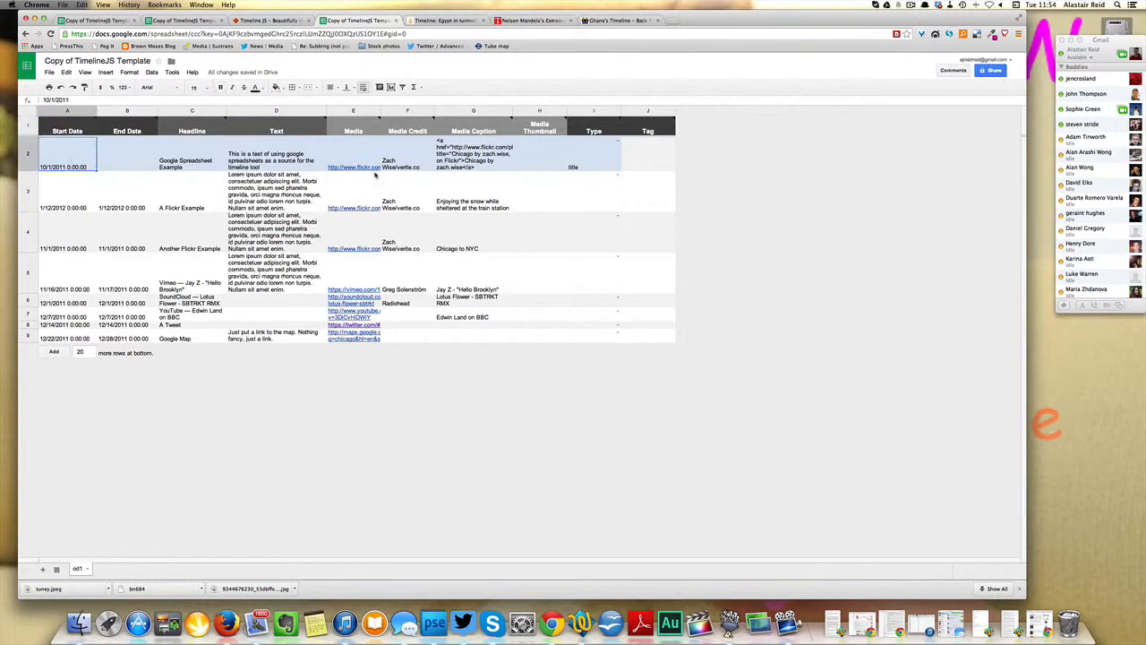
pyautogui.click(595, 167)
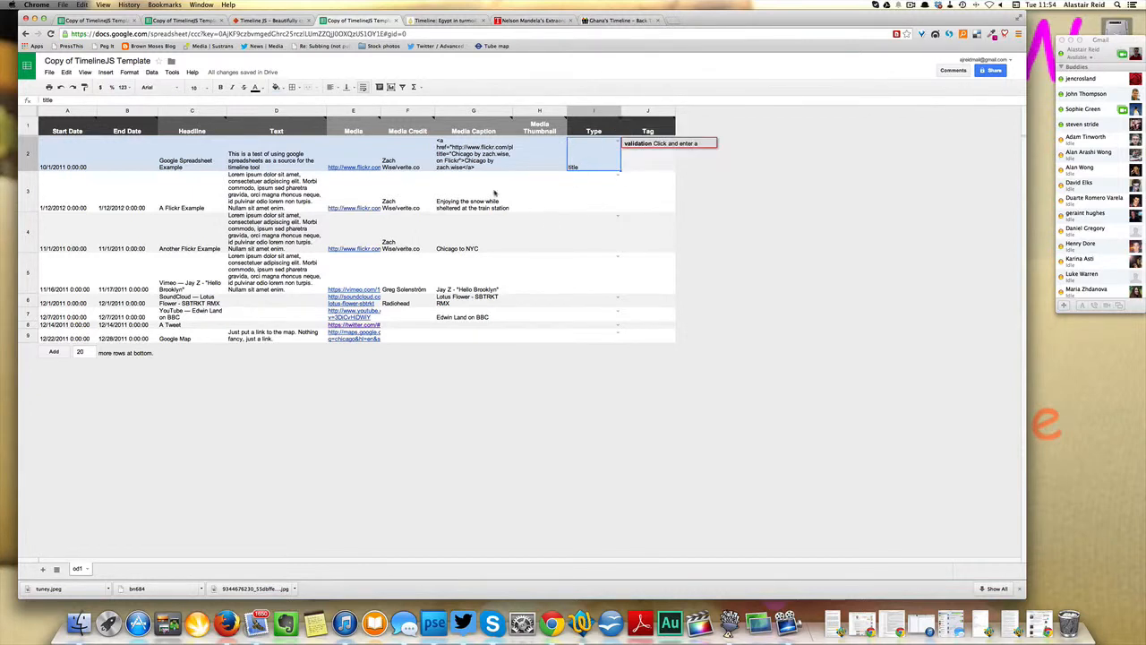
pyautogui.click(68, 166)
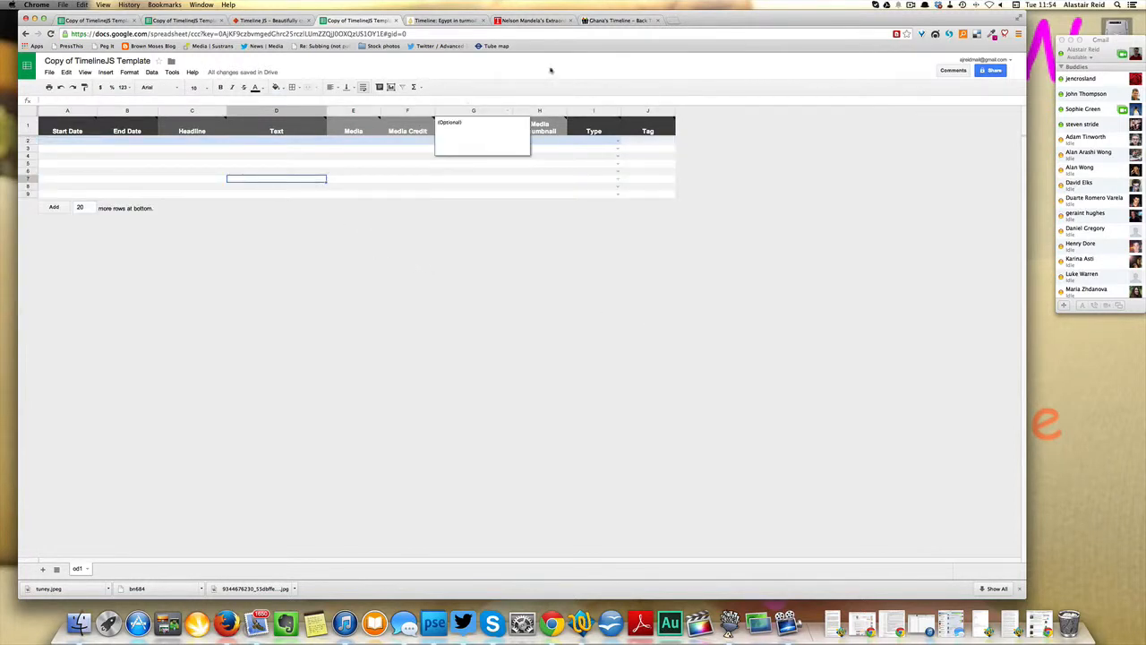
pyautogui.write('wikipedia.org/wiki/Malaysia_Airlines_Flight_370')
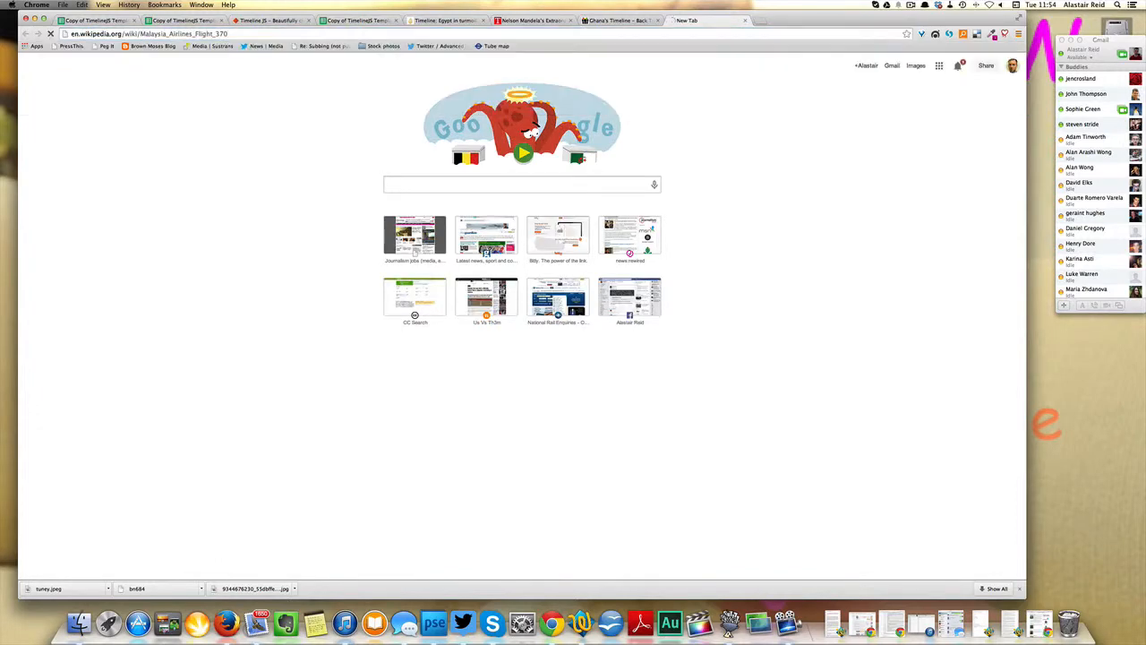
# - Load the Malaysia Airlines Flight 370 Wikipedia article and locate its Timeline of events table
pyautogui.press('Return')
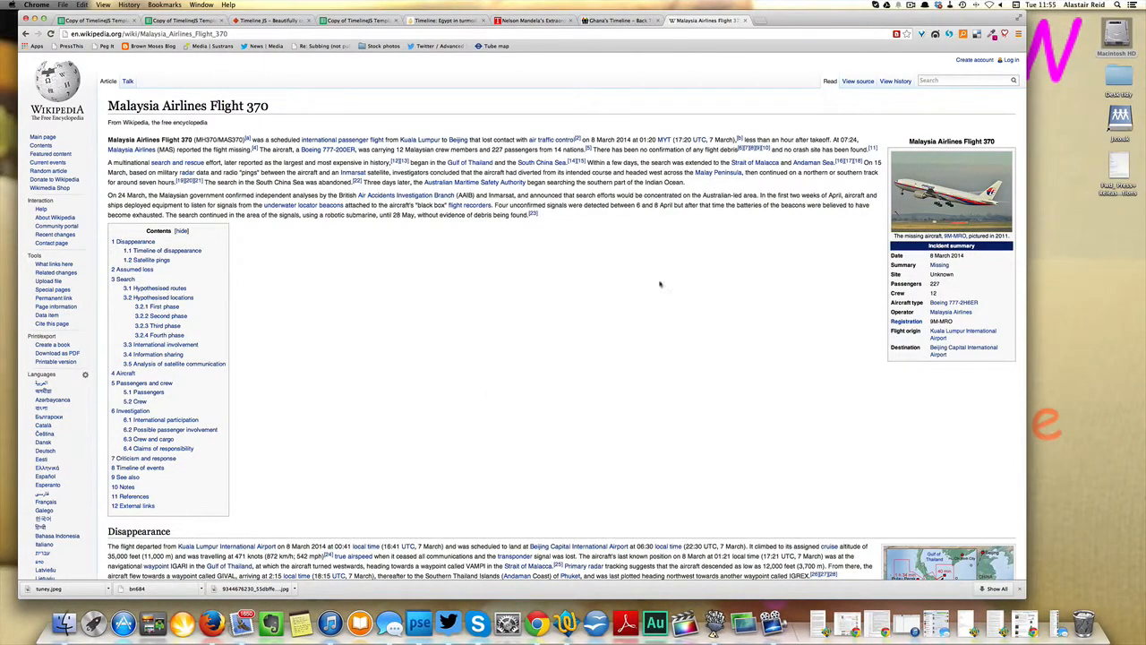
pyautogui.scroll(-3)
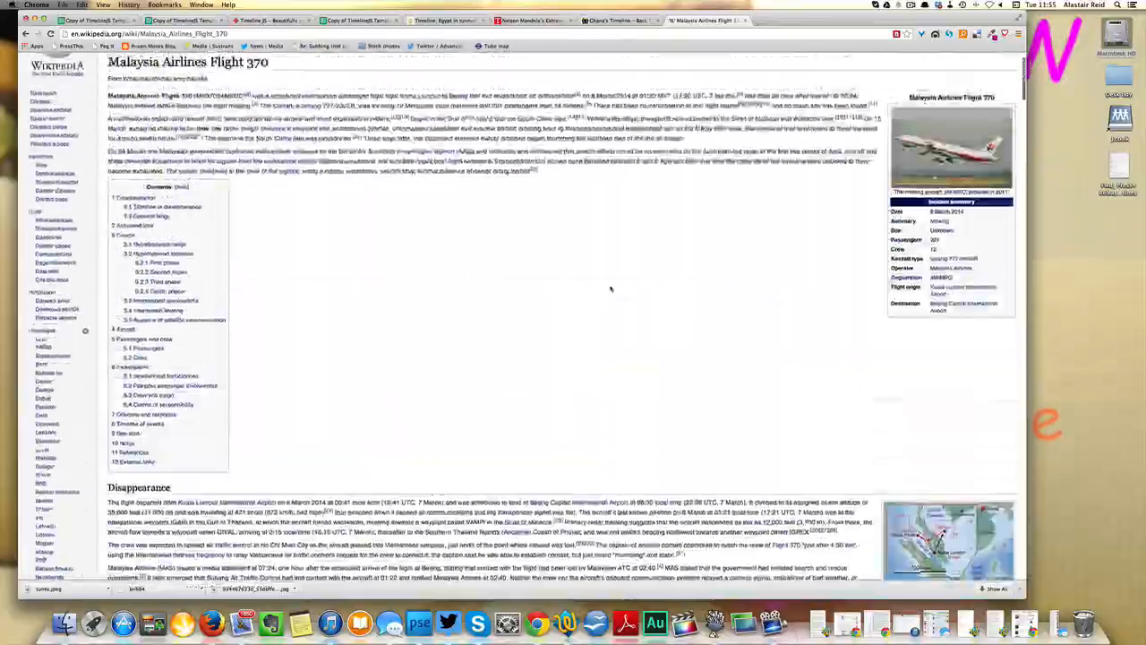
pyautogui.scroll(-3)
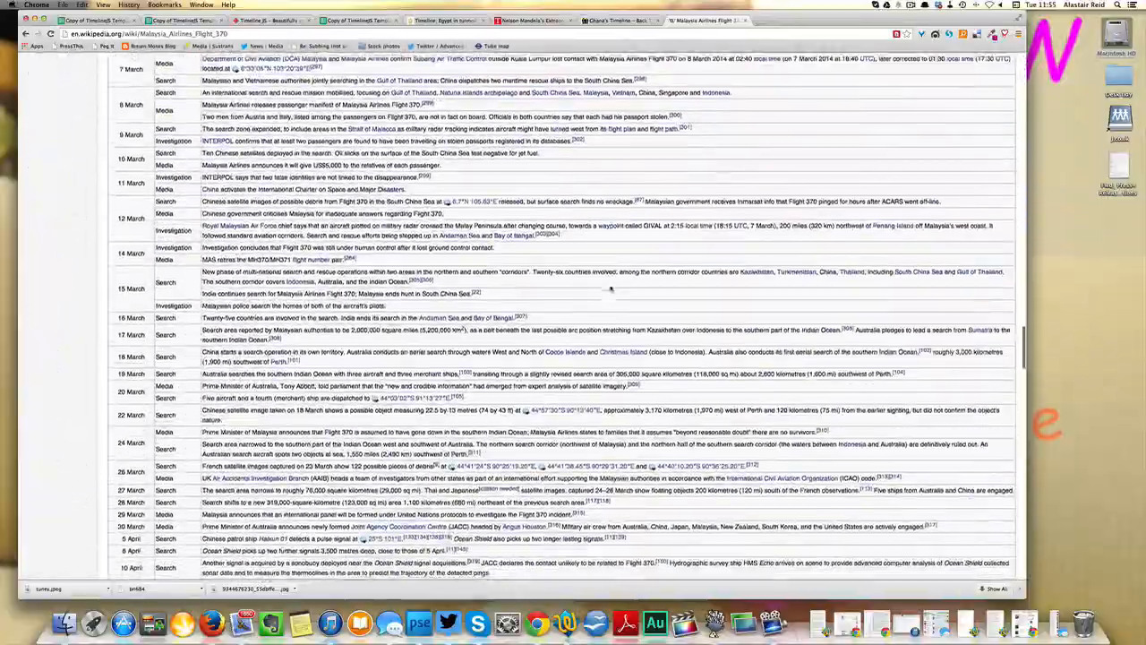
pyautogui.scroll(3)
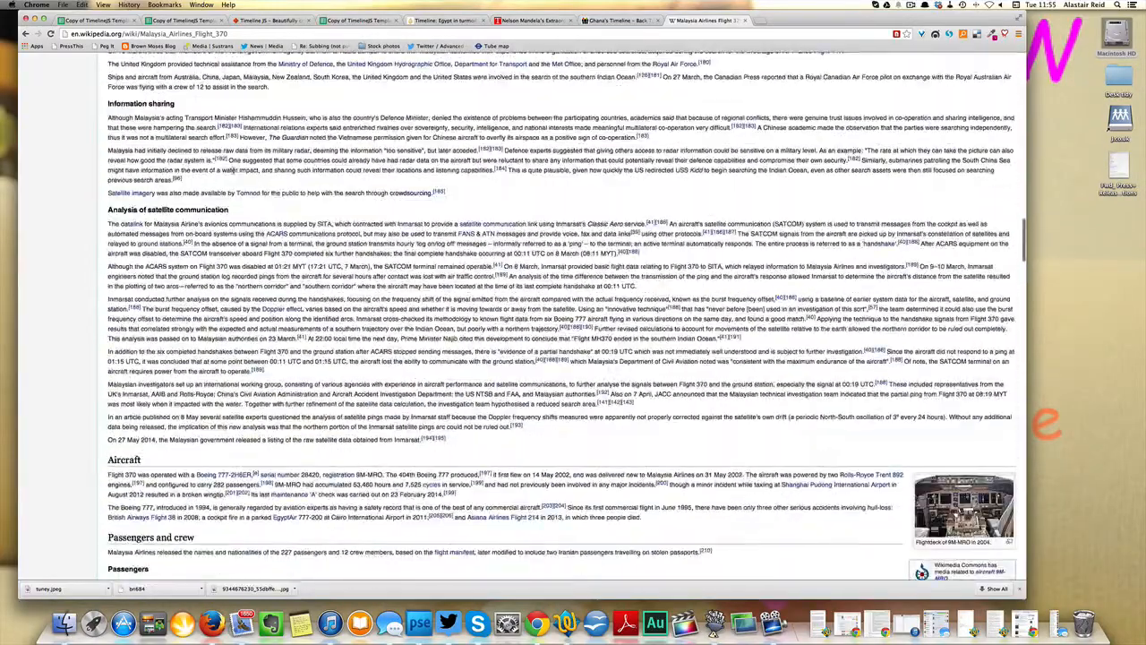
pyautogui.scroll(-3)
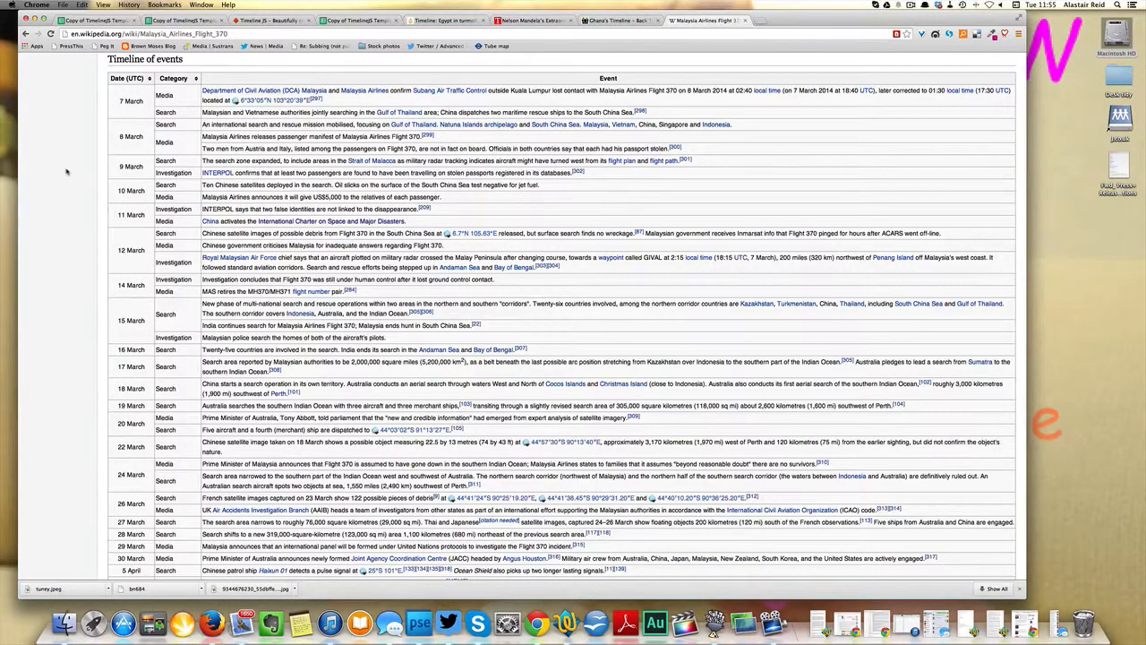
pyautogui.scroll(3)
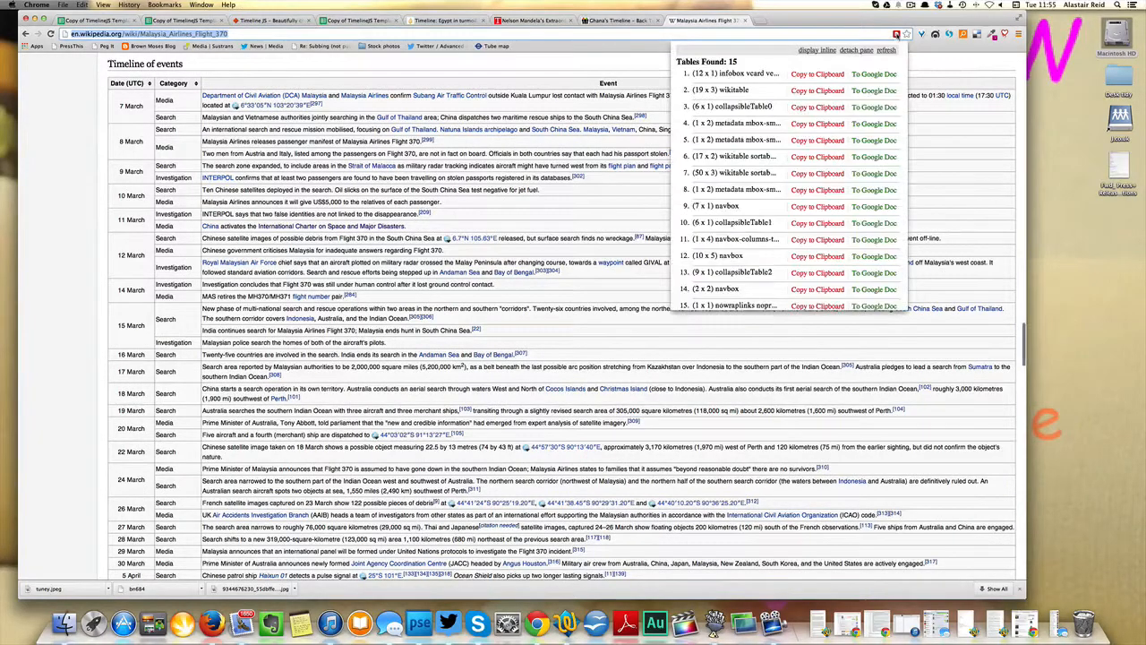
# - Export the Timeline of events table into a new Google spreadsheet
pyautogui.scroll(-3)
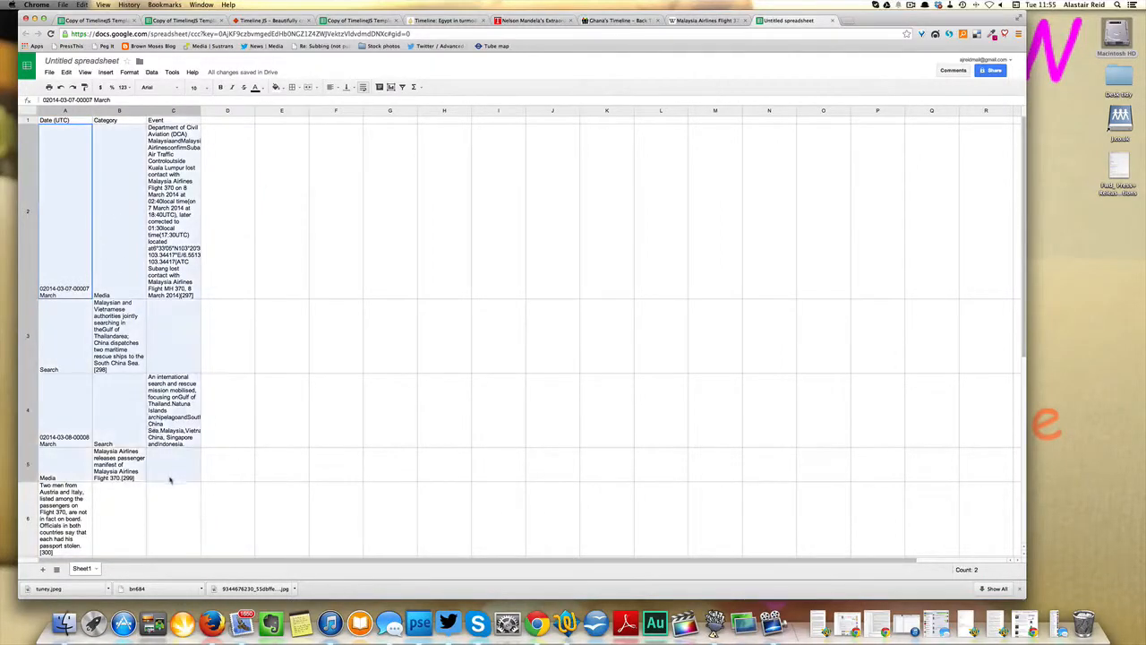
# - Scroll through the imported MH370 rows in the filled template sheet
pyautogui.scroll(-3)
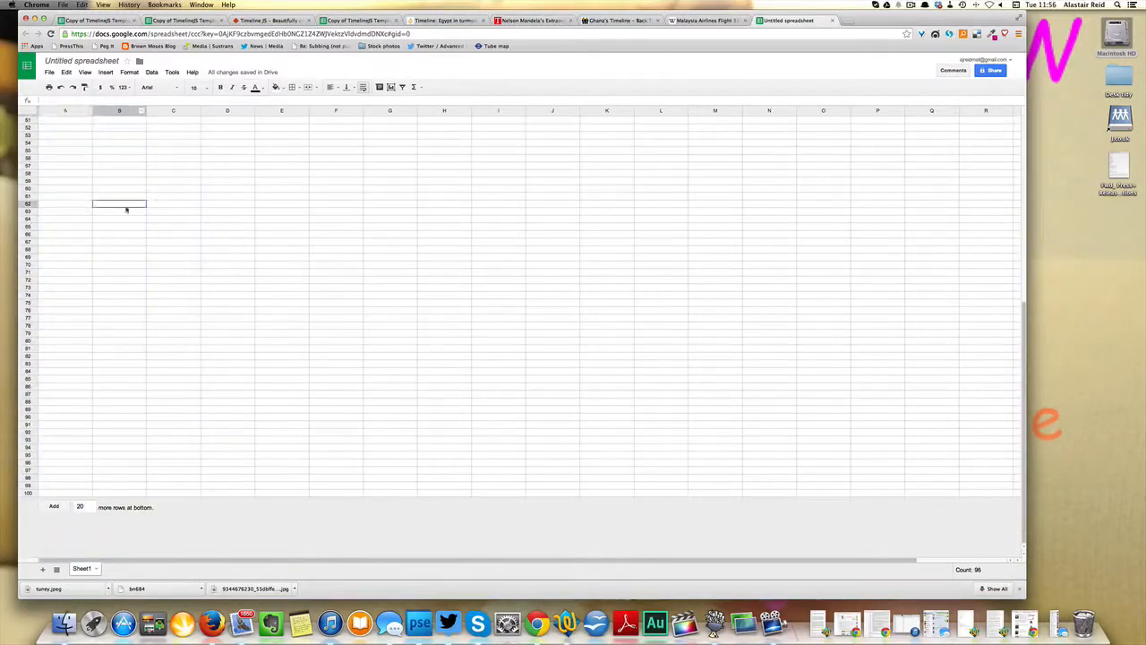
pyautogui.scroll(3)
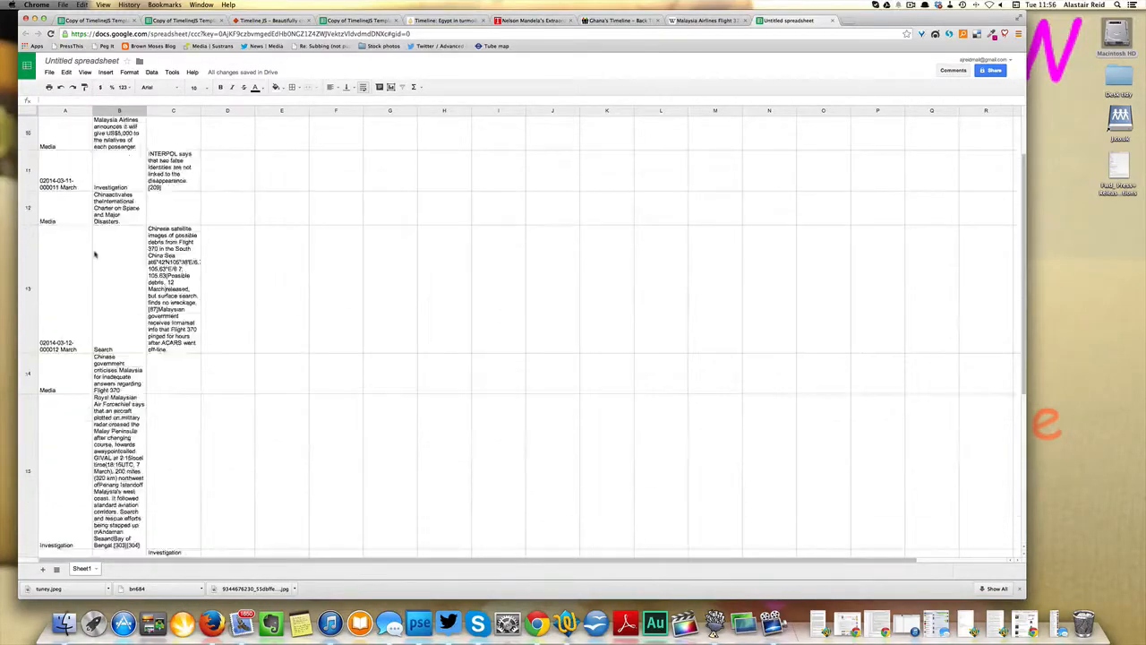
pyautogui.scroll(-3)
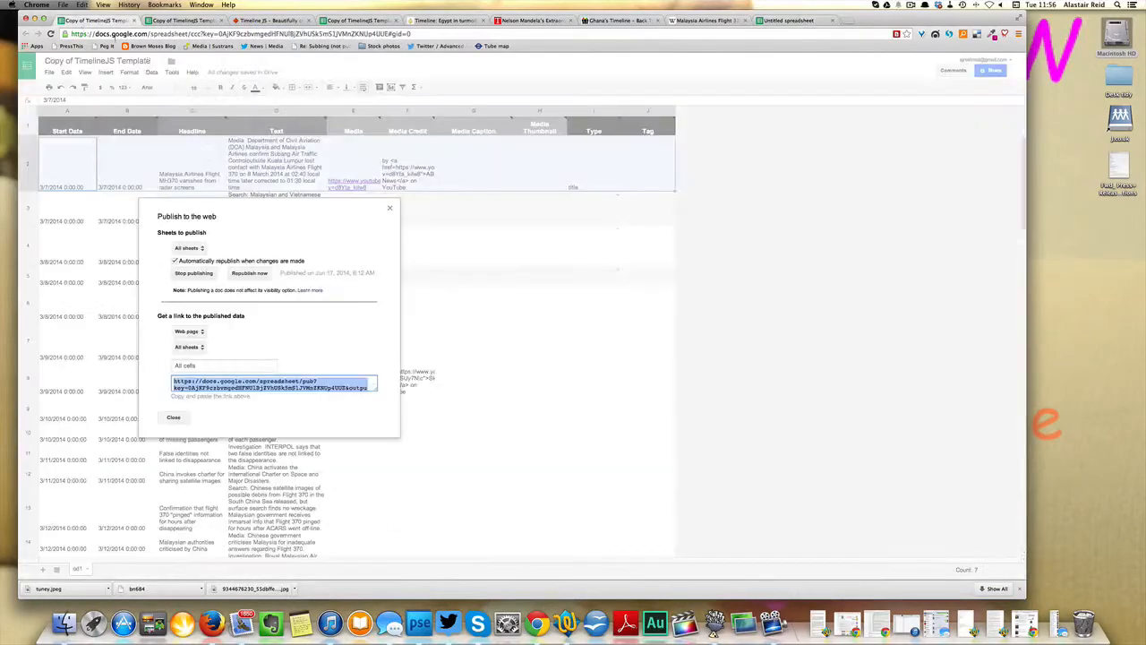
# - Close the publish dialog and review the MH370 event text and media credit entries
pyautogui.click(172, 415)
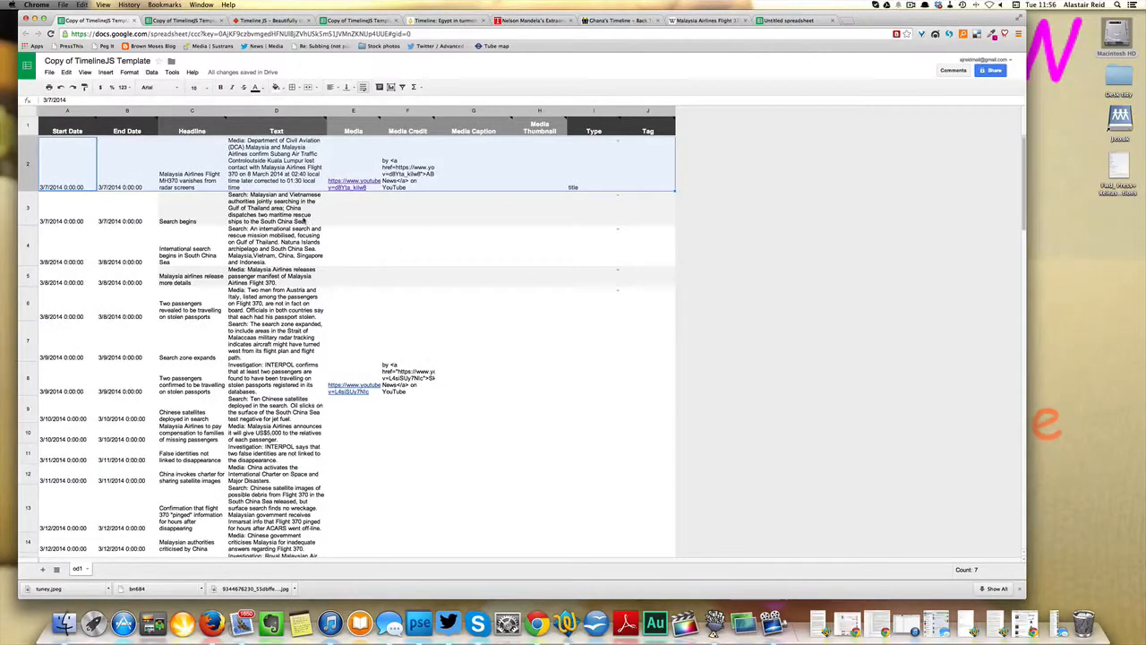
pyautogui.scroll(-3)
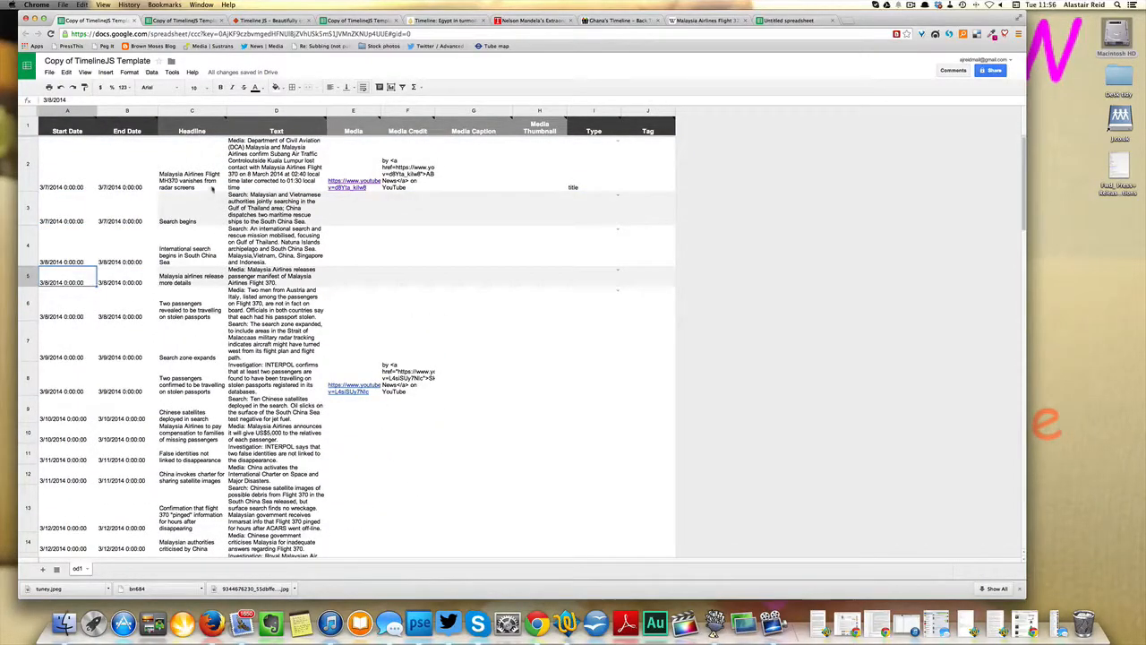
pyautogui.click(276, 165)
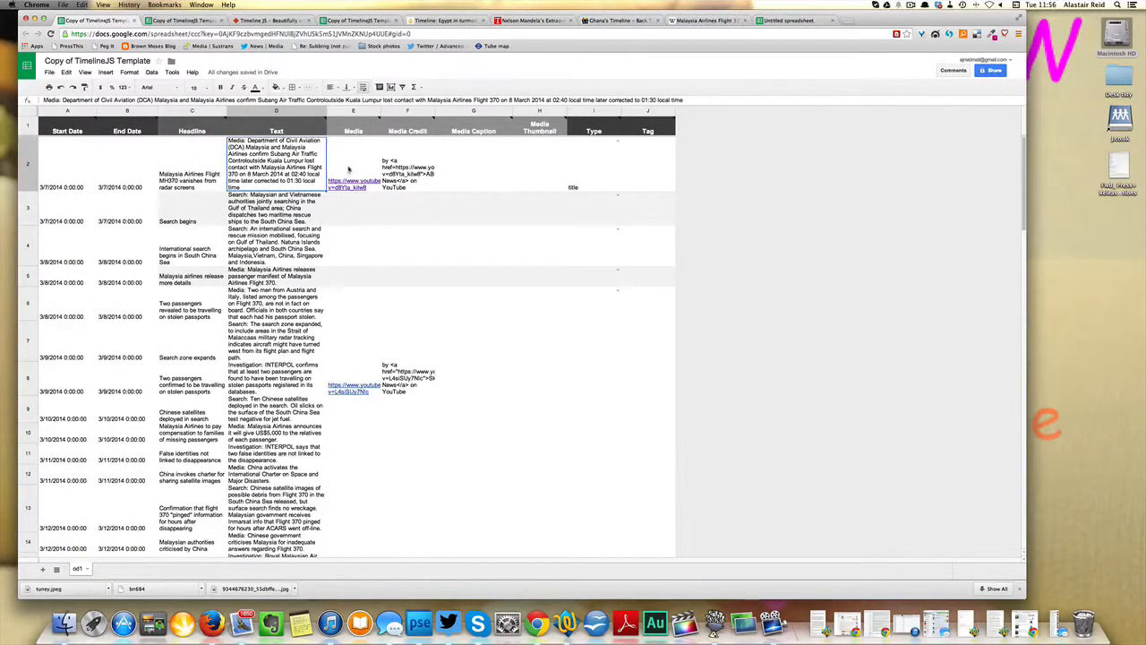
pyautogui.scroll(-3)
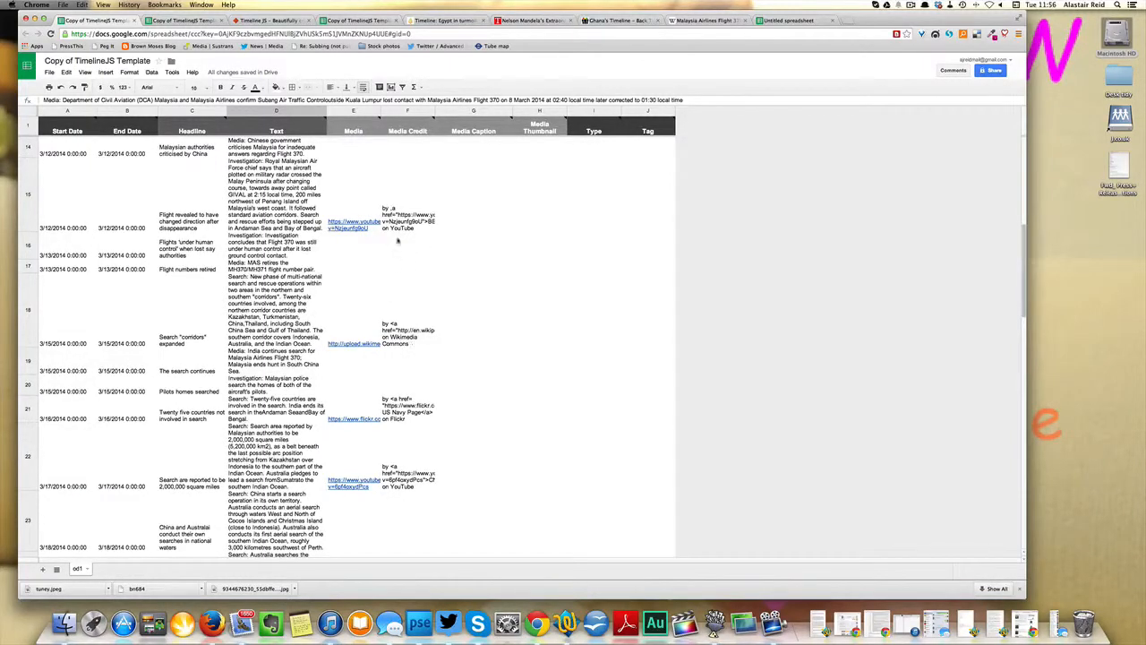
pyautogui.click(409, 193)
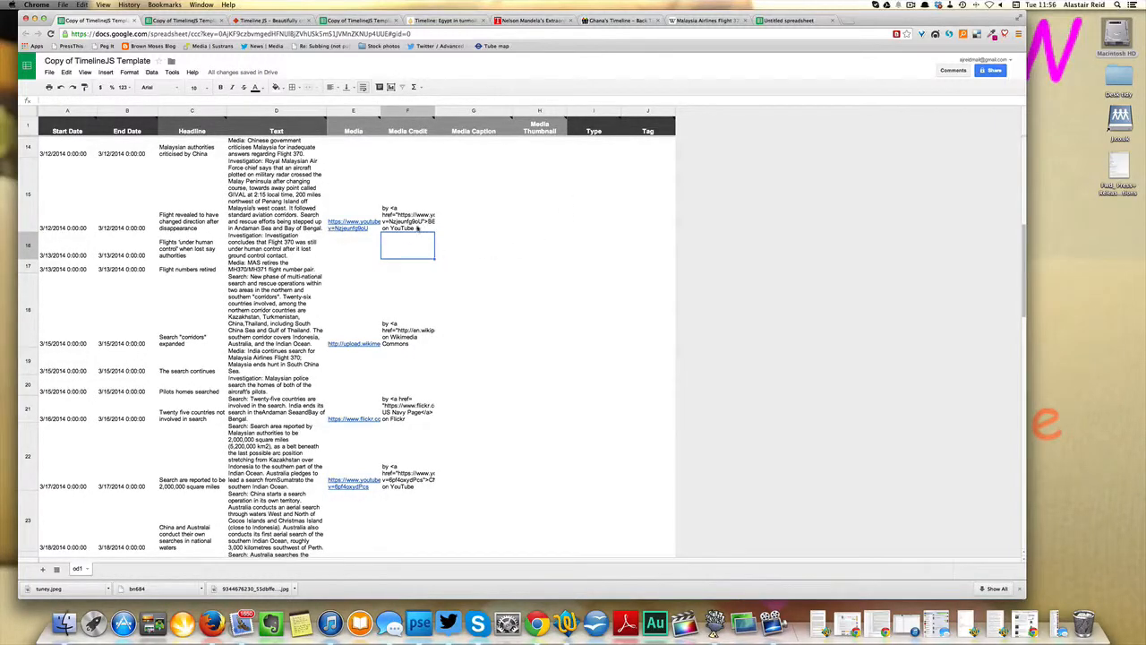
pyautogui.click(408, 222)
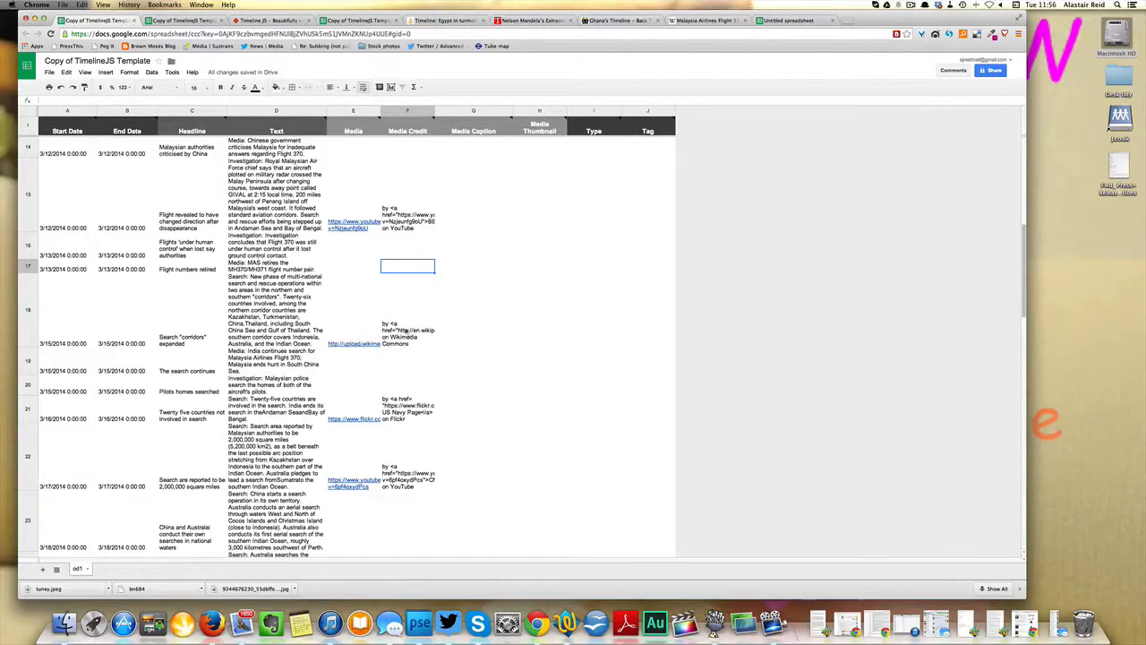
pyautogui.scroll(3)
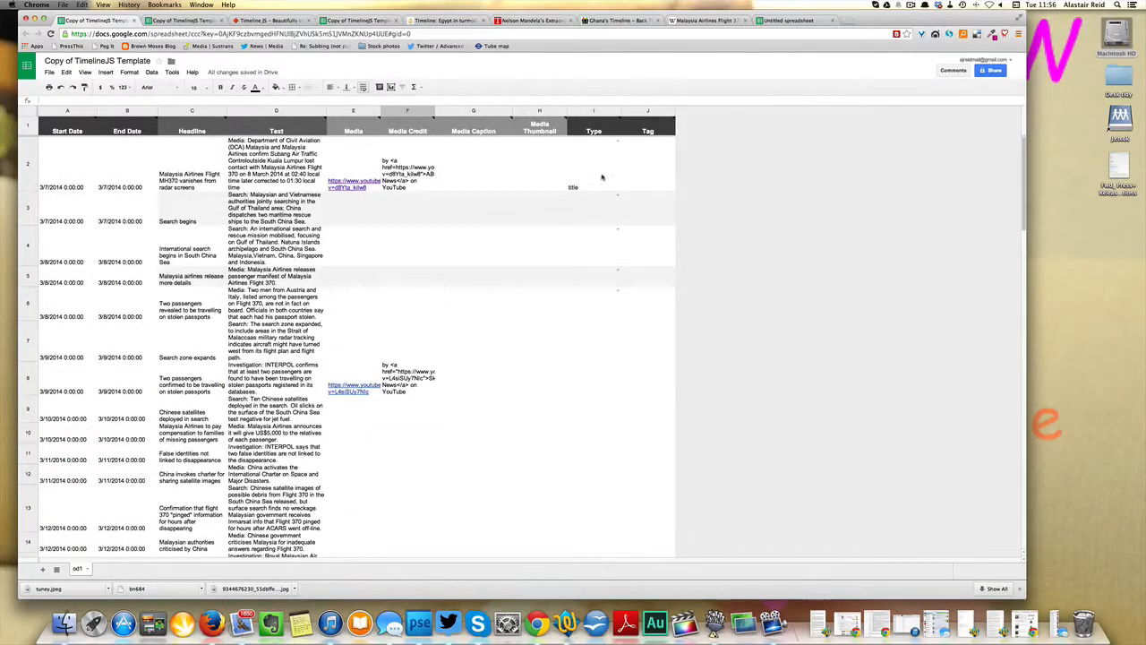
# - Start publishing the spreadsheet, select its published link and return to TimelineJS
pyautogui.click(595, 165)
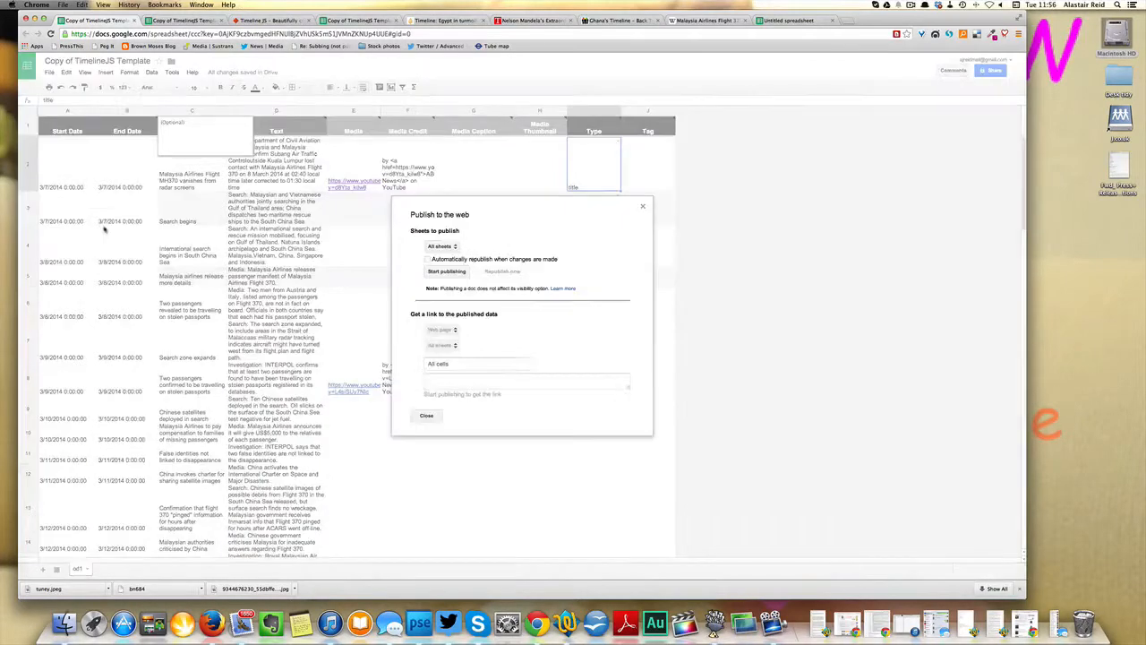
pyautogui.click(447, 273)
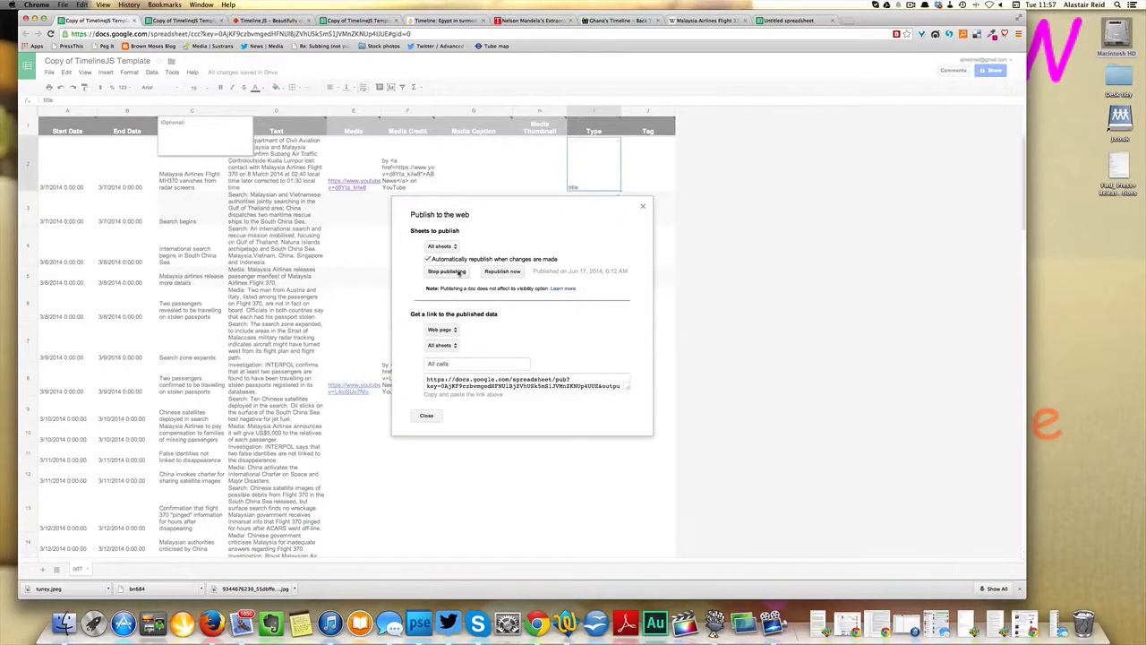
pyautogui.click(501, 270)
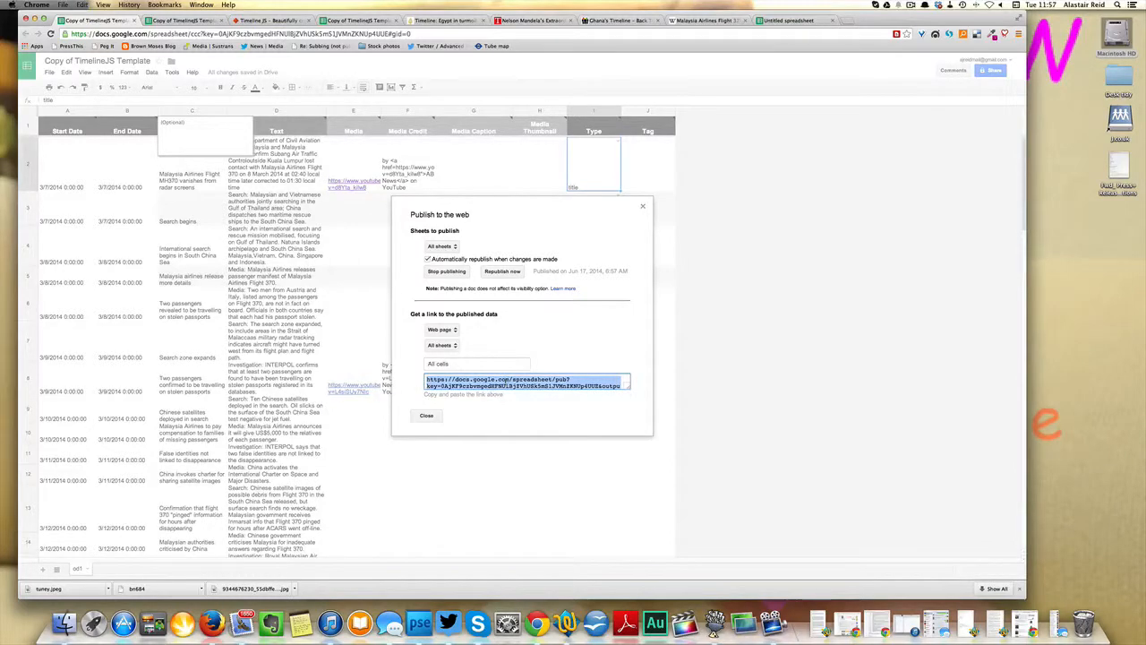
pyautogui.click(427, 415)
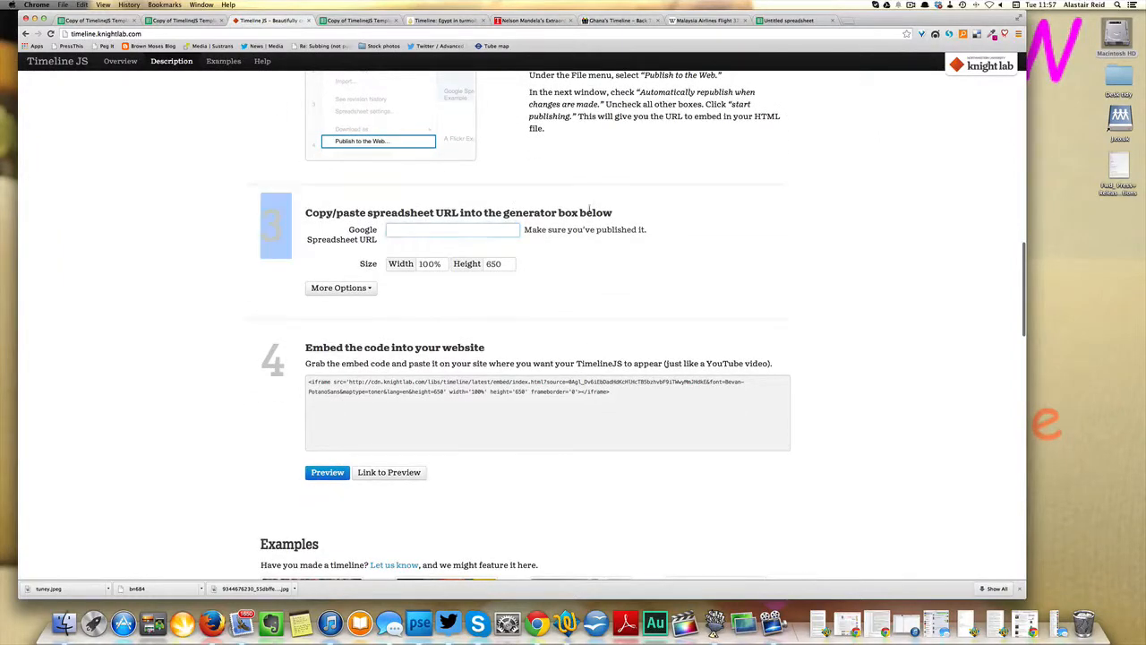
# - Enter the published spreadsheet URL in the generator and preview the MH370 timeline
pyautogui.write('/MnZKNUp4UUE&output=html')
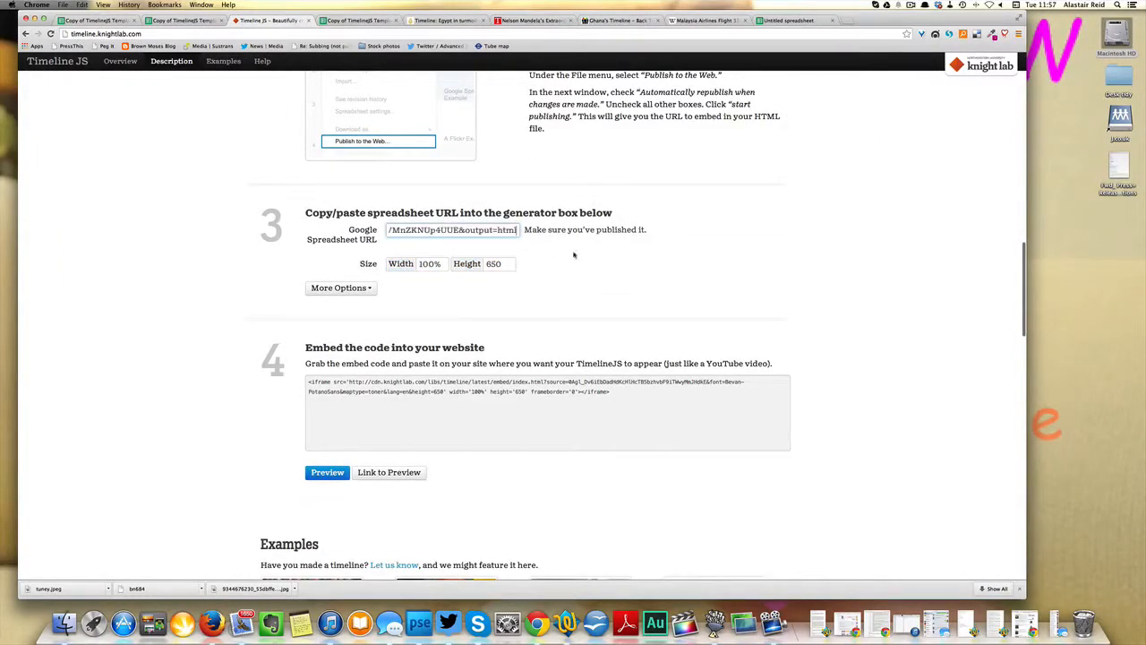
pyautogui.click(326, 473)
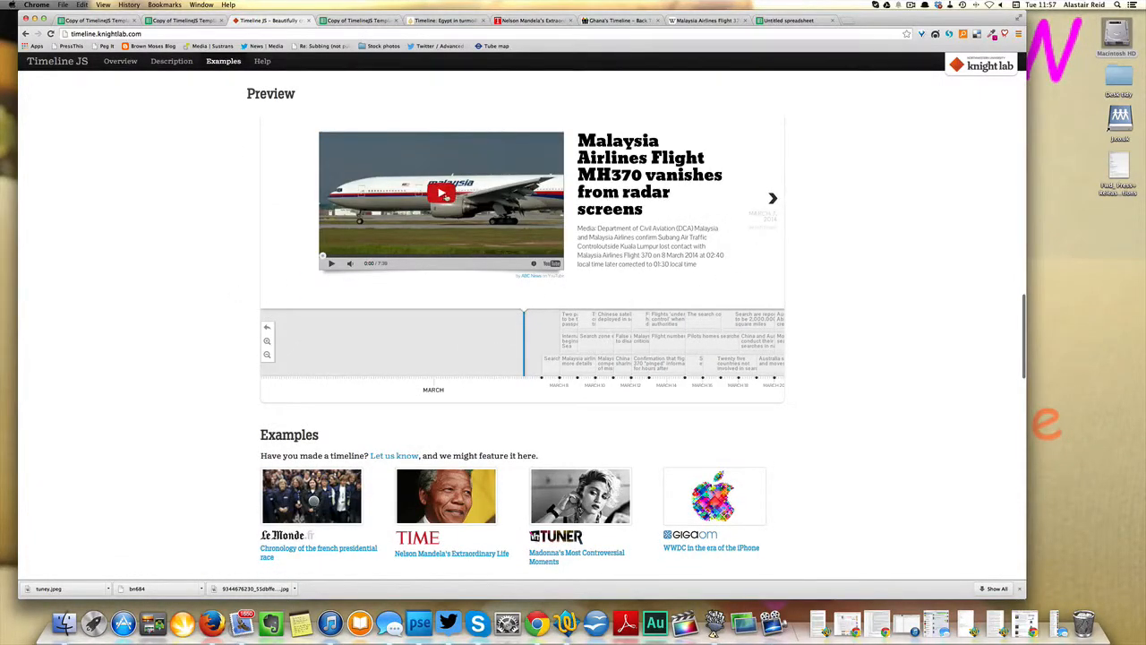
# - Play the first event's video and advance to the 'Search begins' event
pyautogui.click(440, 194)
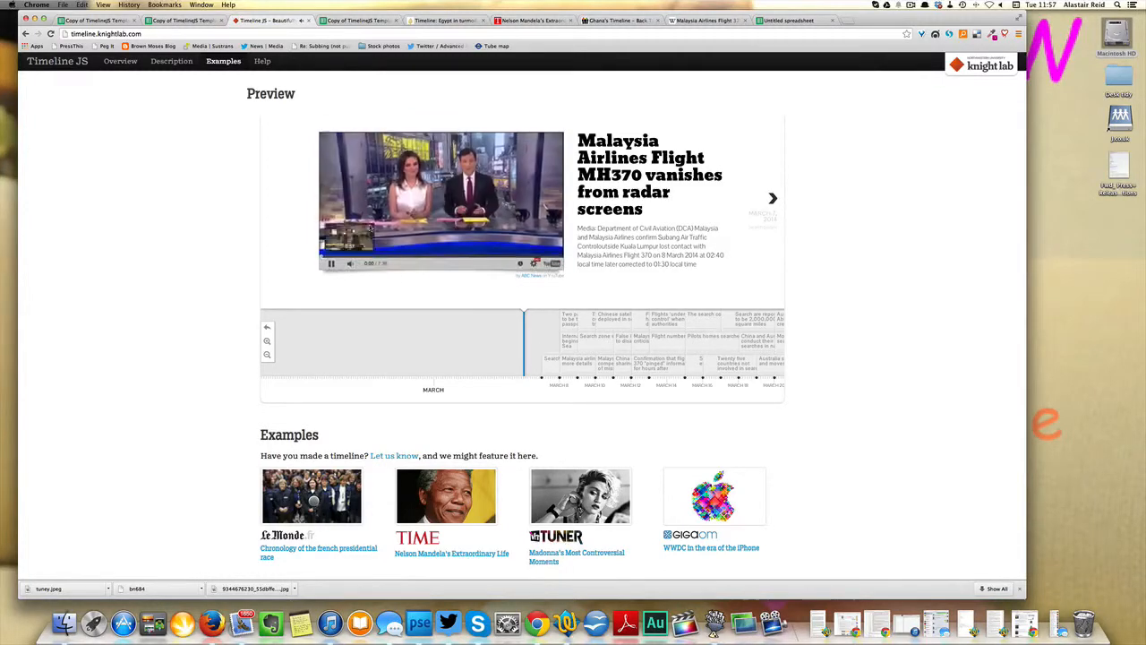
pyautogui.click(330, 261)
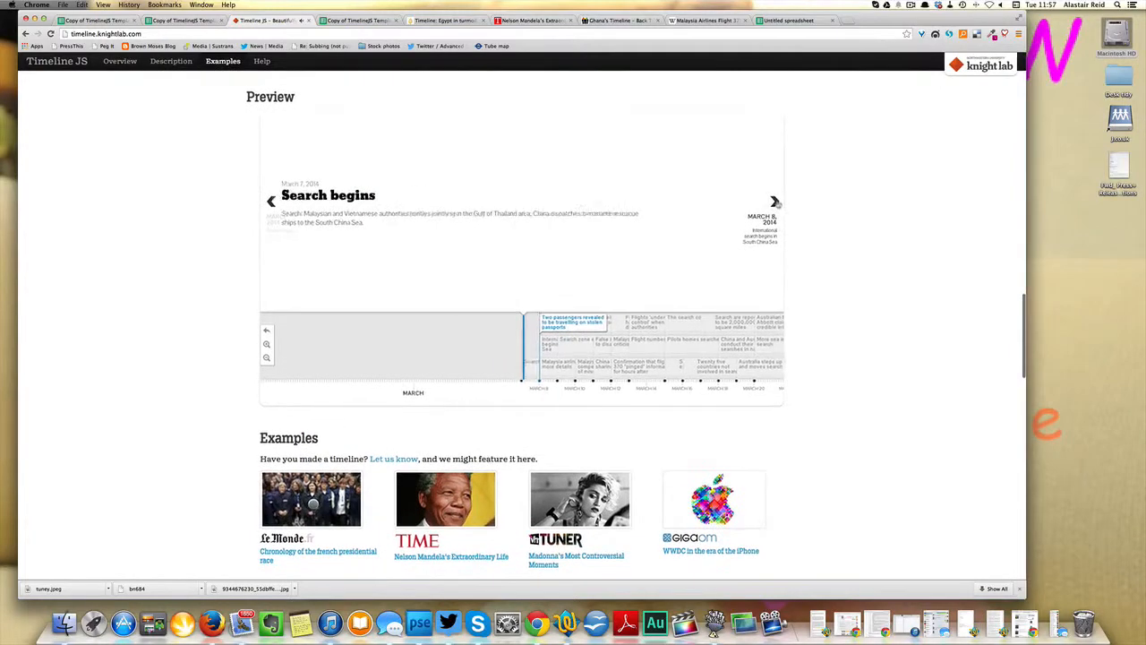
pyautogui.scroll(3)
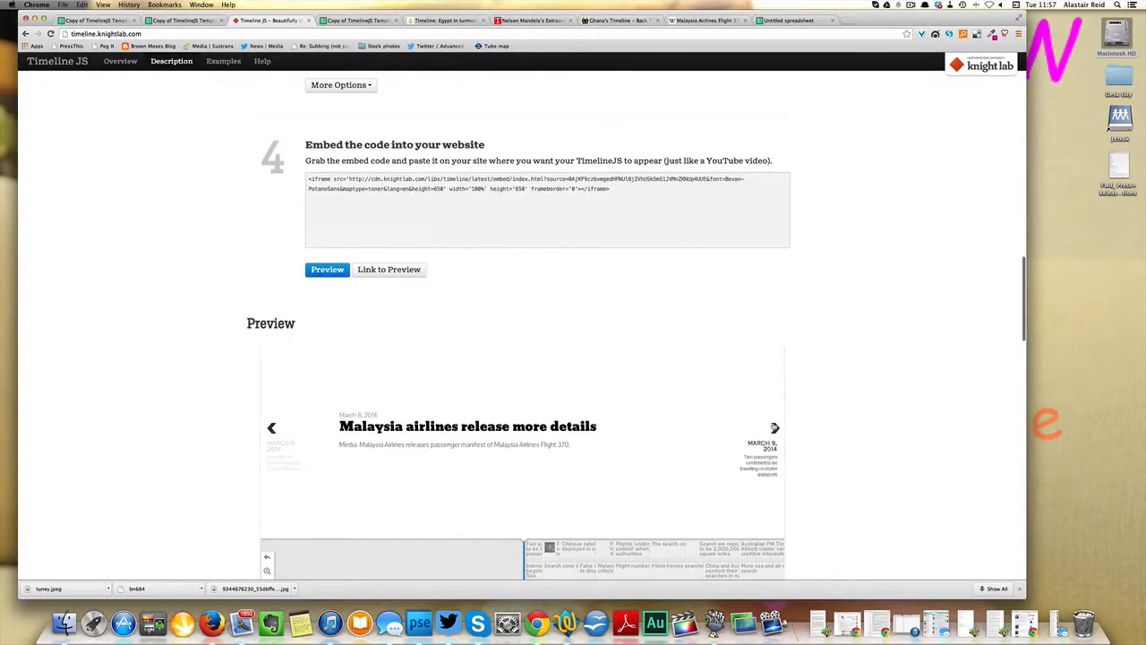
pyautogui.scroll(3)
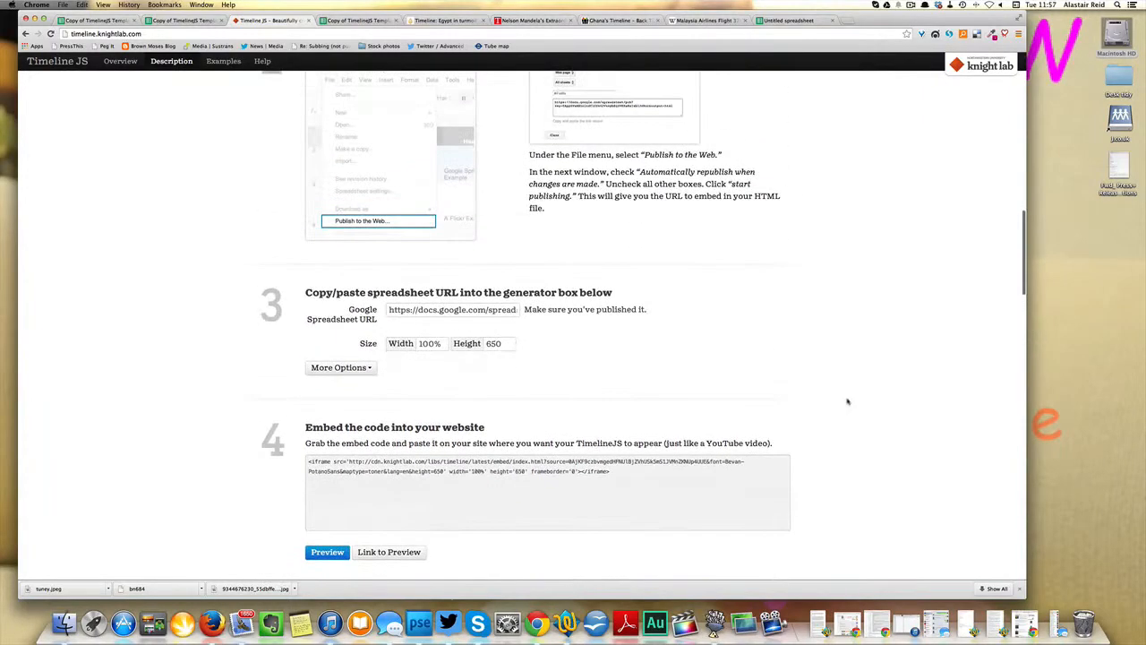
pyautogui.scroll(3)
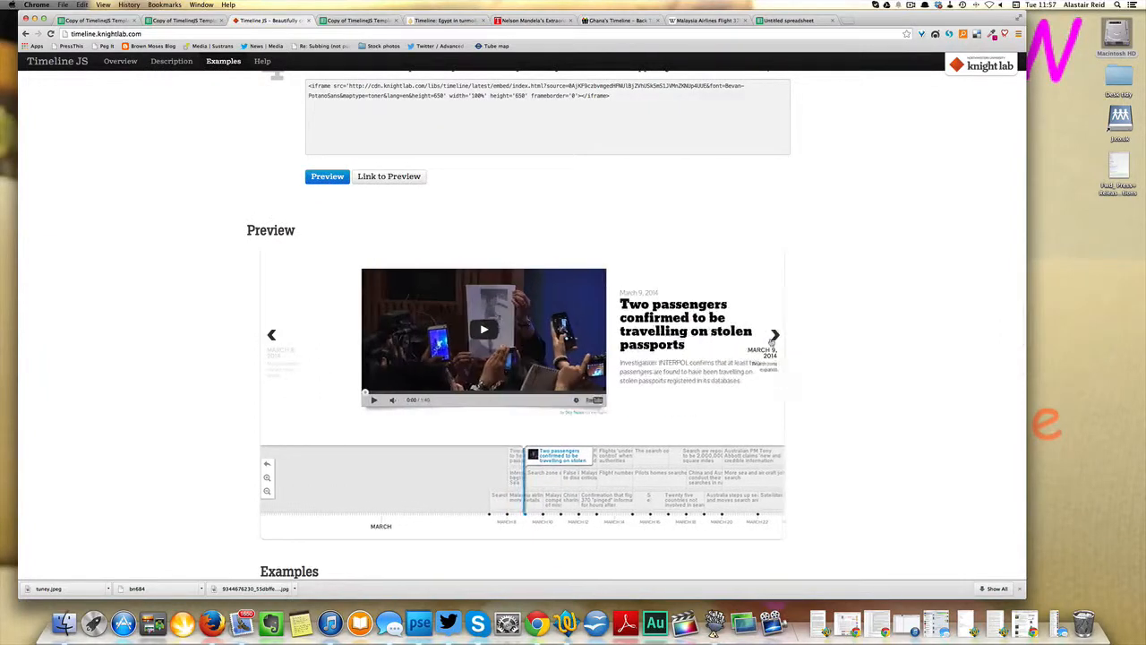
# - Step through three more MH370 events in the timeline preview, then scroll down the page
pyautogui.click(774, 335)
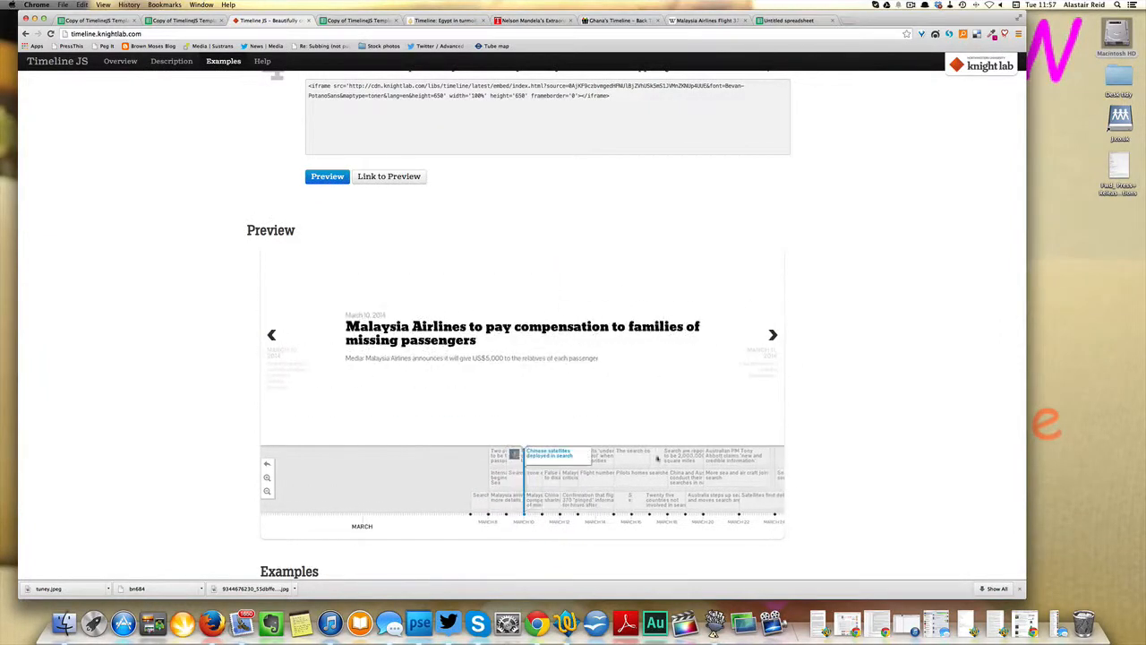
pyautogui.click(772, 335)
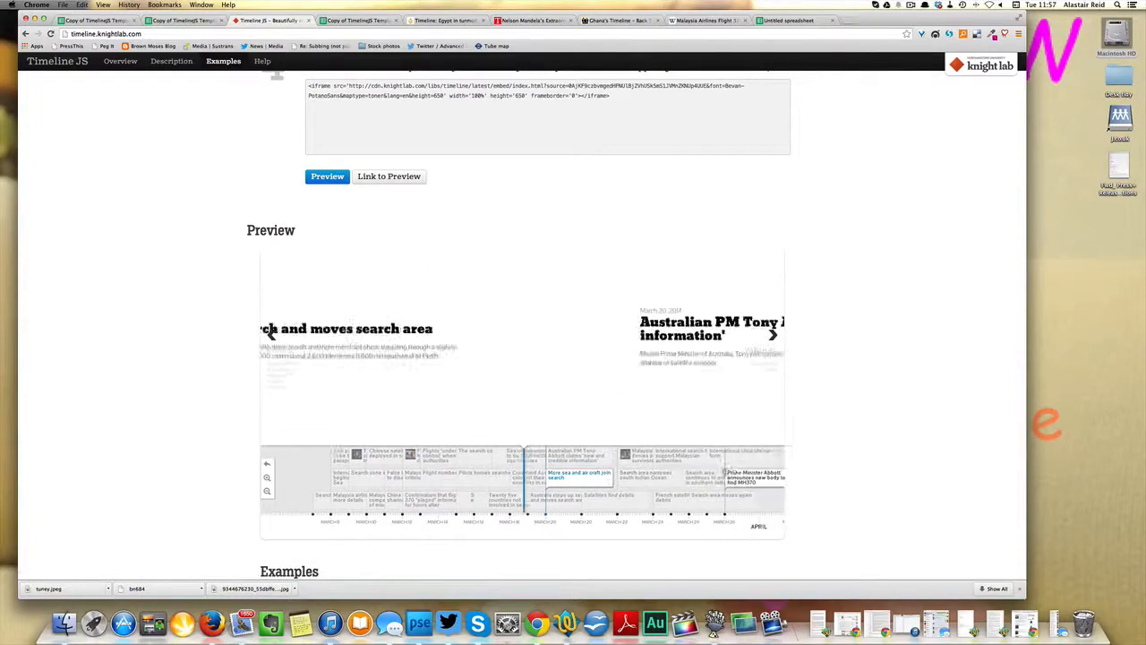
pyautogui.click(774, 335)
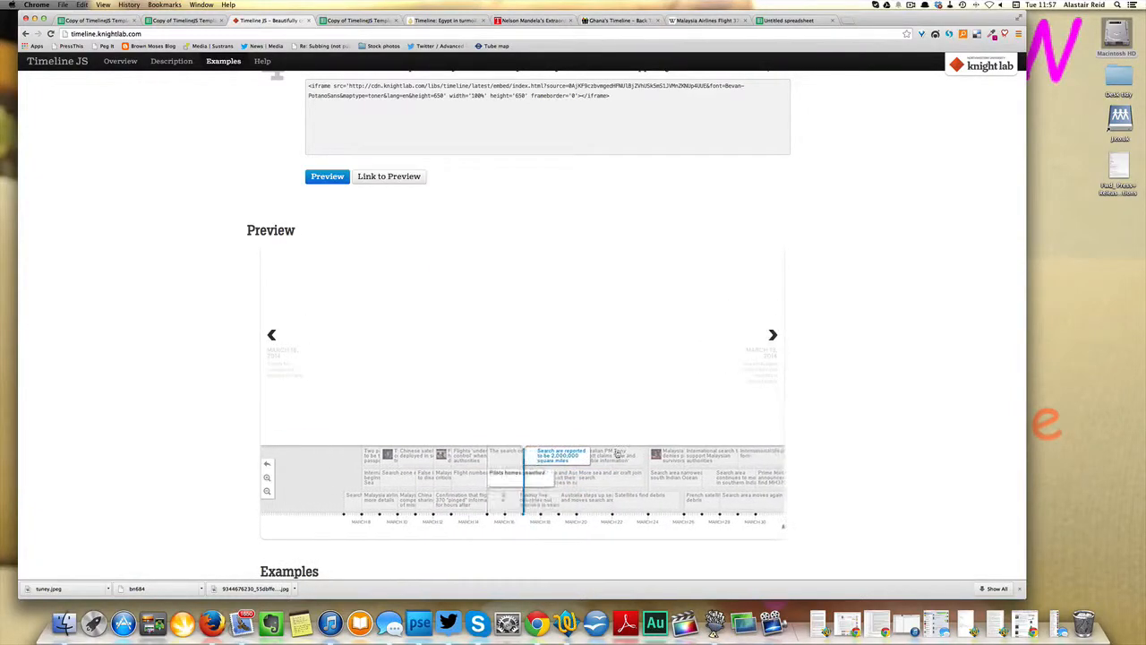
pyautogui.click(262, 61)
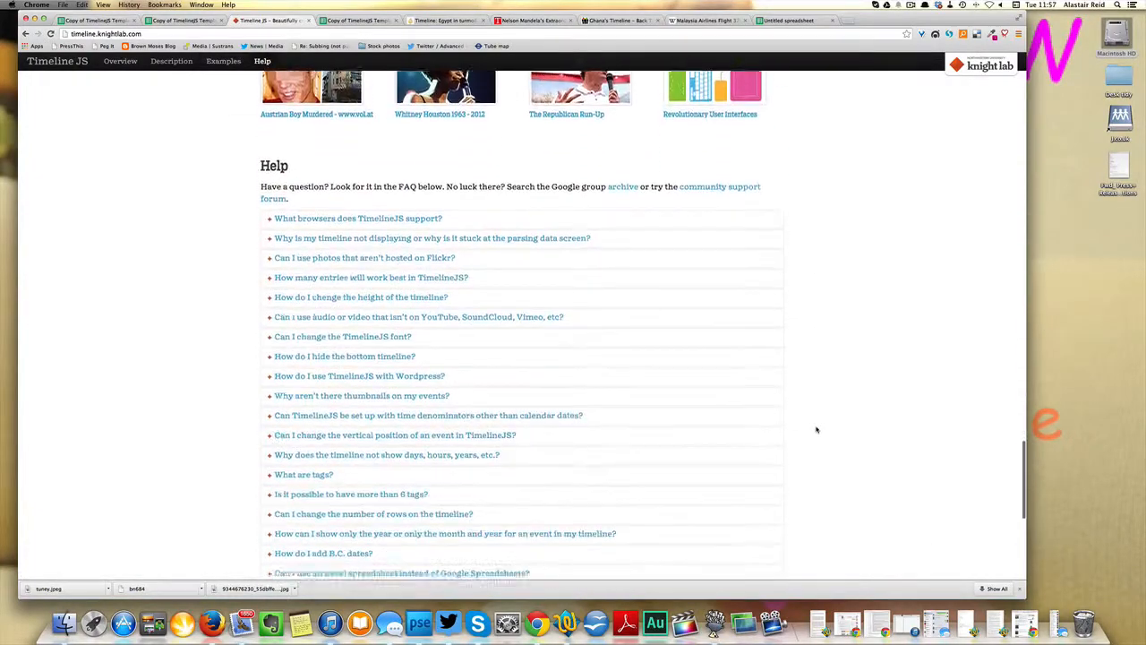
# - Open the TimelineJS project's GitHub page, then navigate to newsrewired.com
pyautogui.scroll(-3)
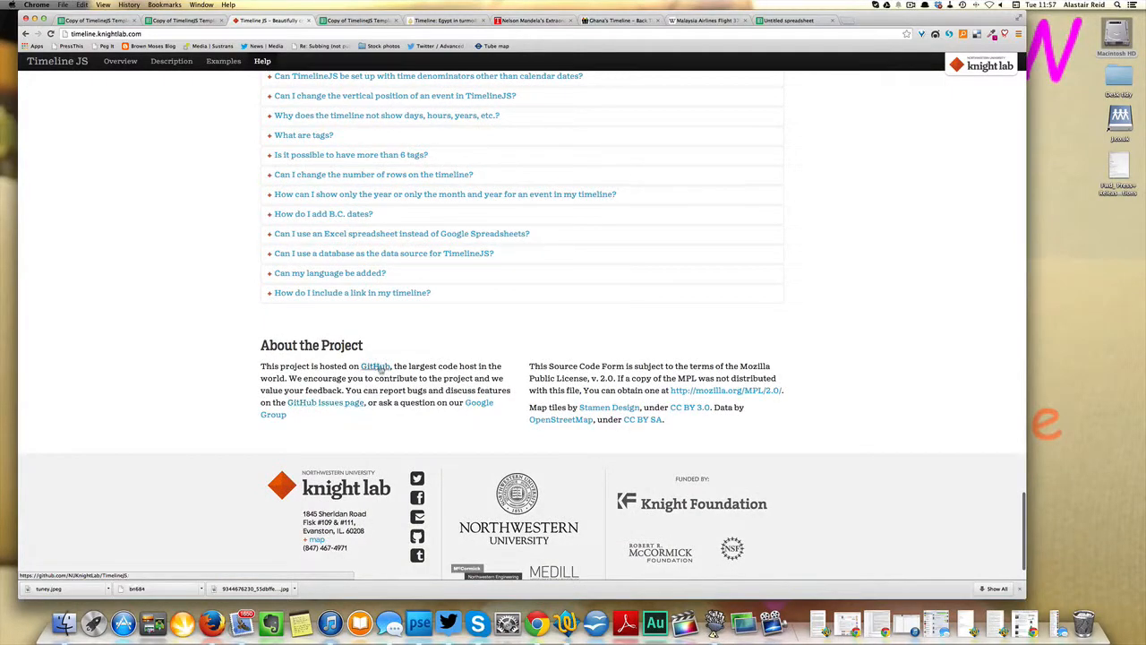
pyautogui.click(376, 365)
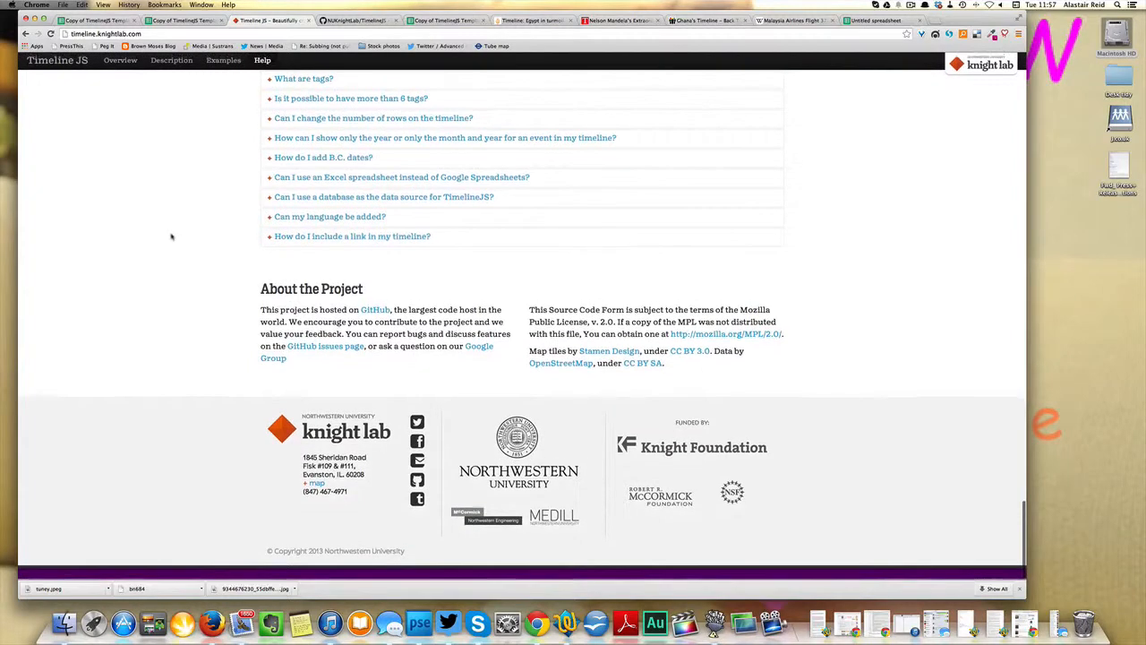
pyautogui.write('newsrewired.com')
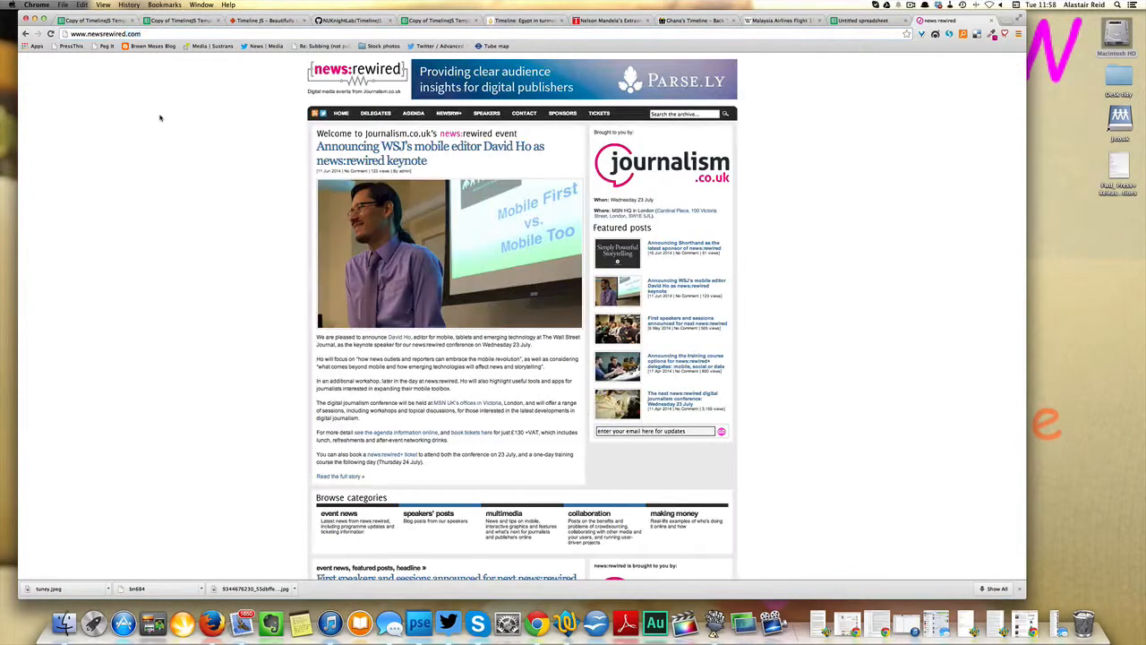
pyautogui.moveTo(193, 236)
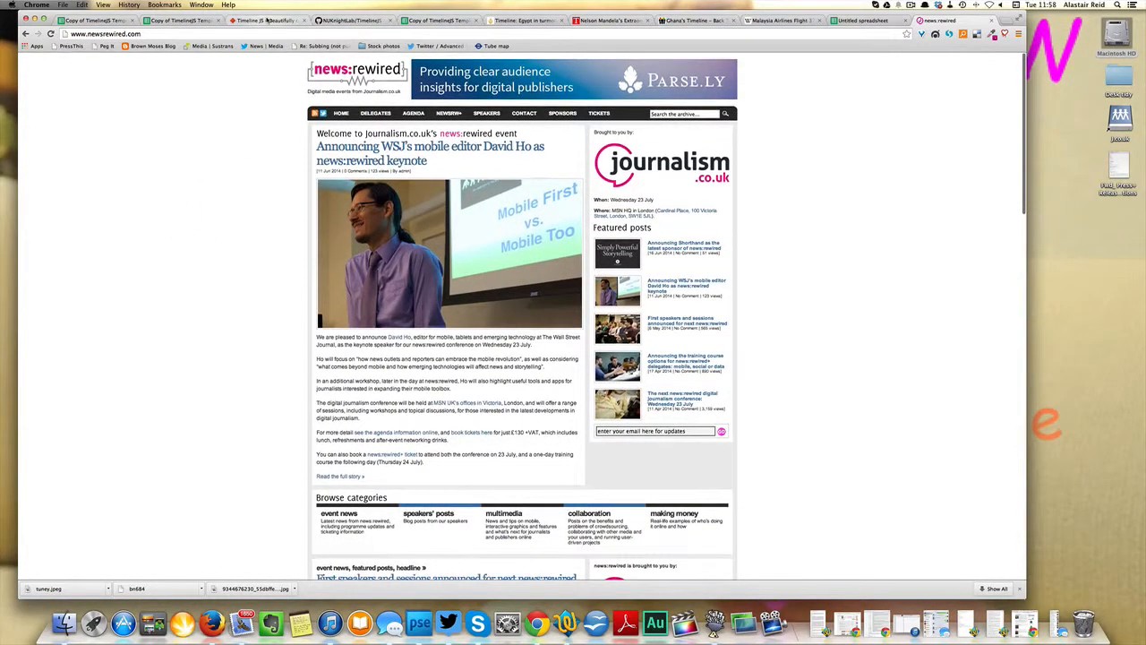
pyautogui.moveTo(265, 21)
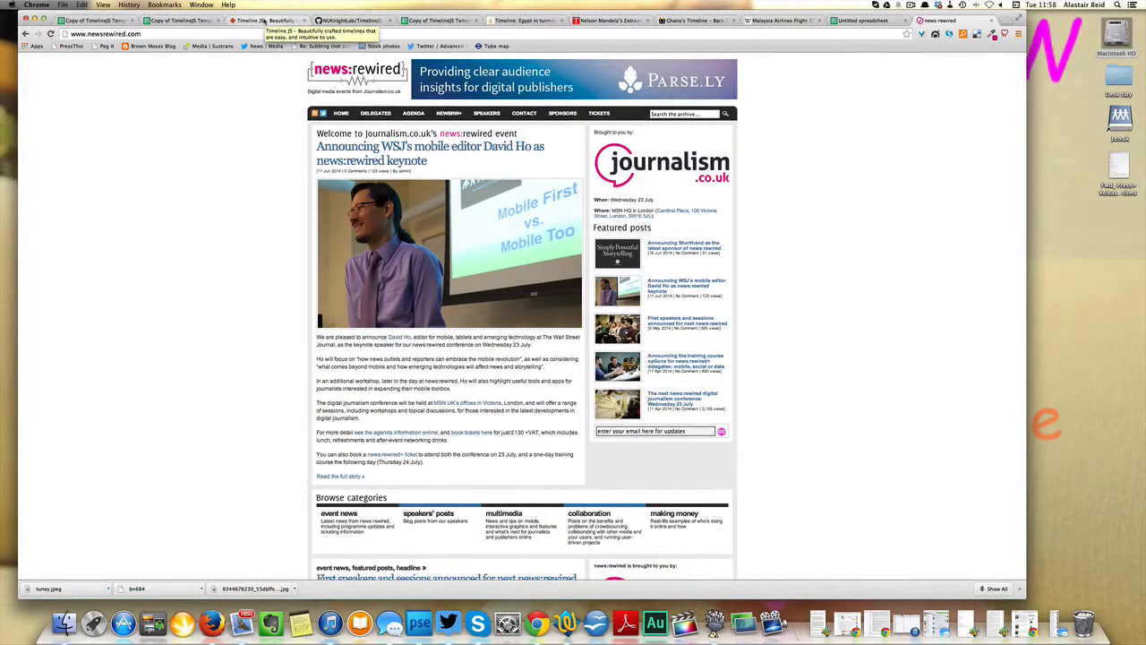
pyautogui.moveTo(224, 88)
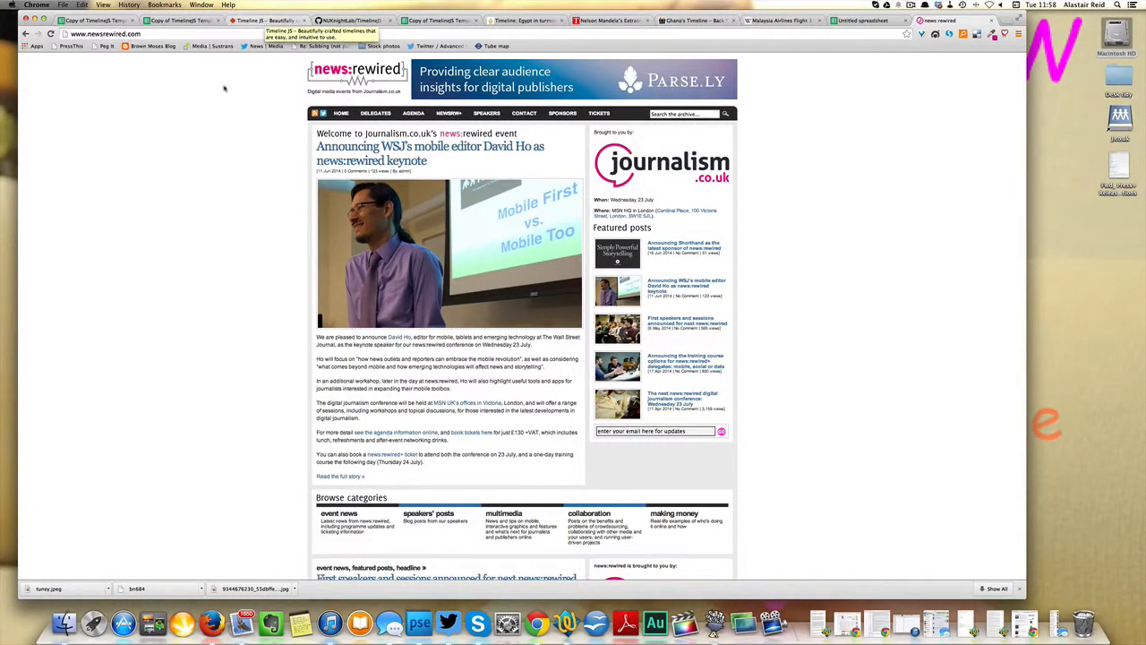